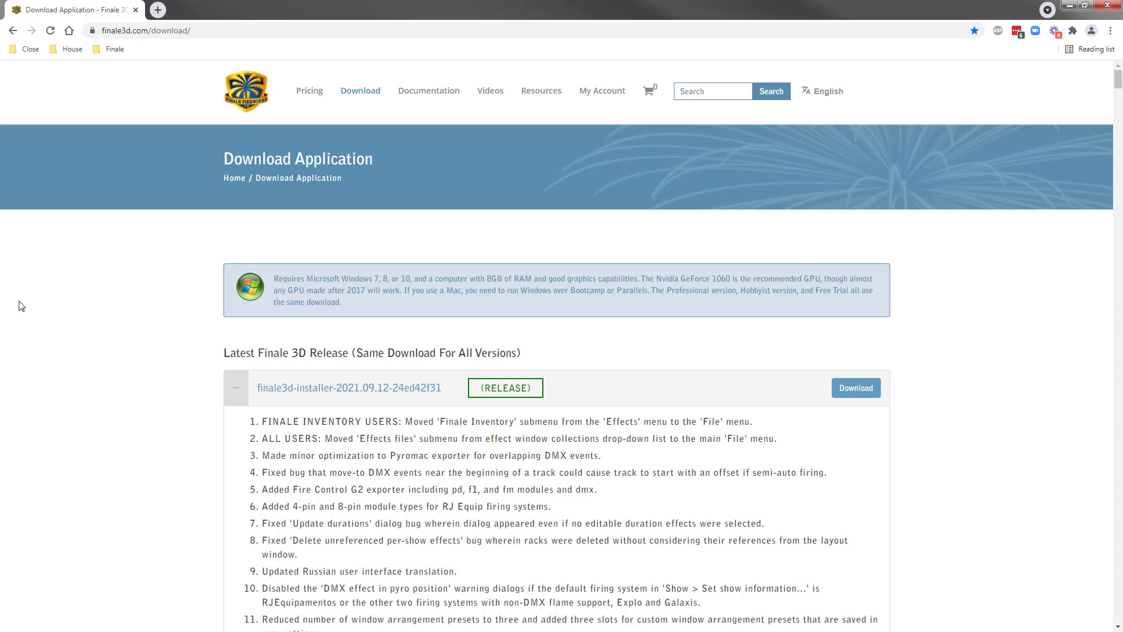
- Scroll through the 2021.09.12 release notes on the finale3d.com download page
scroll("down", 3)
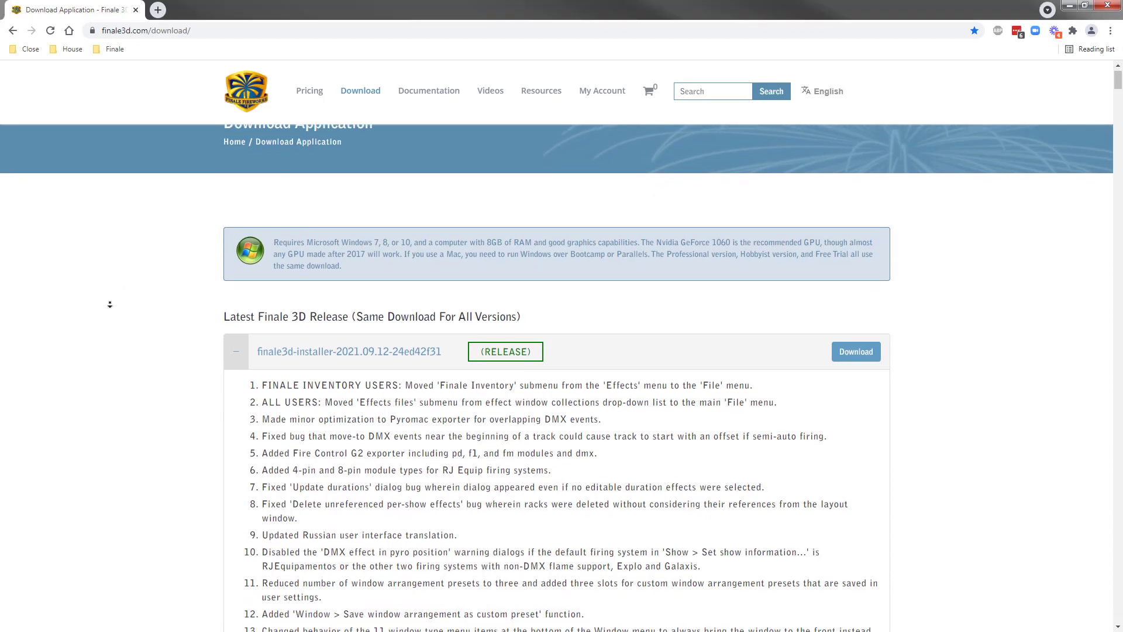
scroll("up", 3)
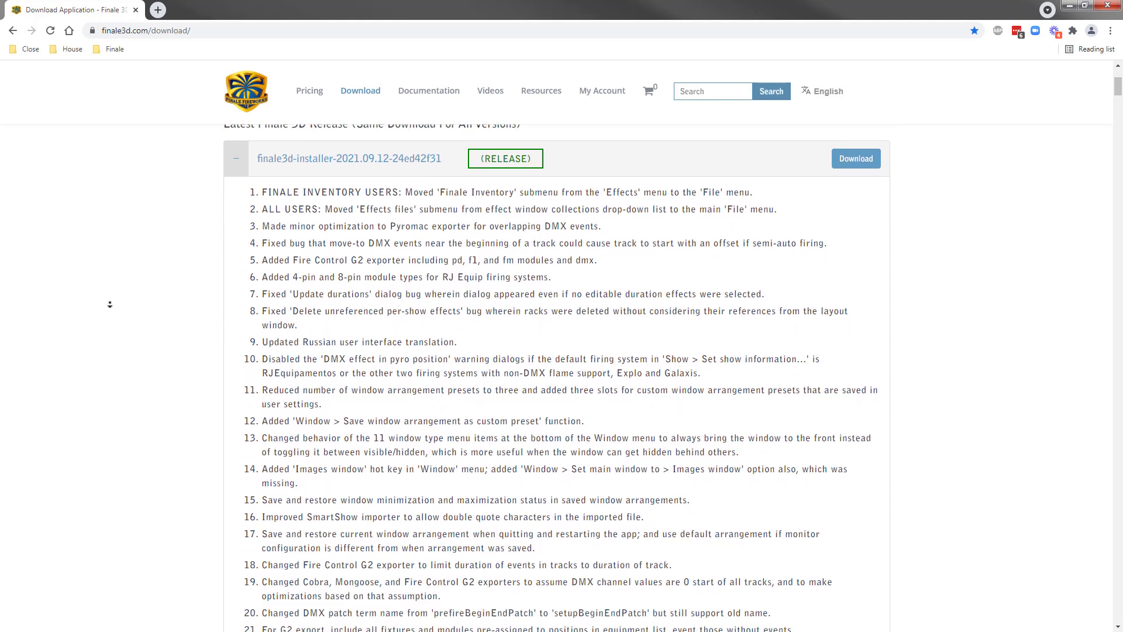
scroll("down", 3)
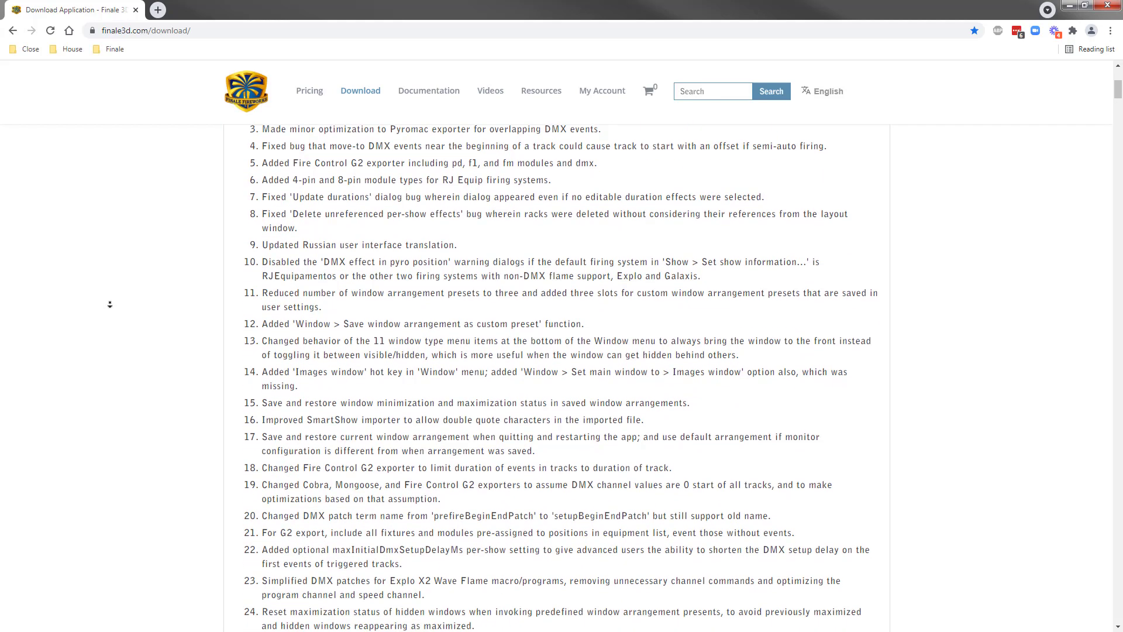
scroll("down", 3)
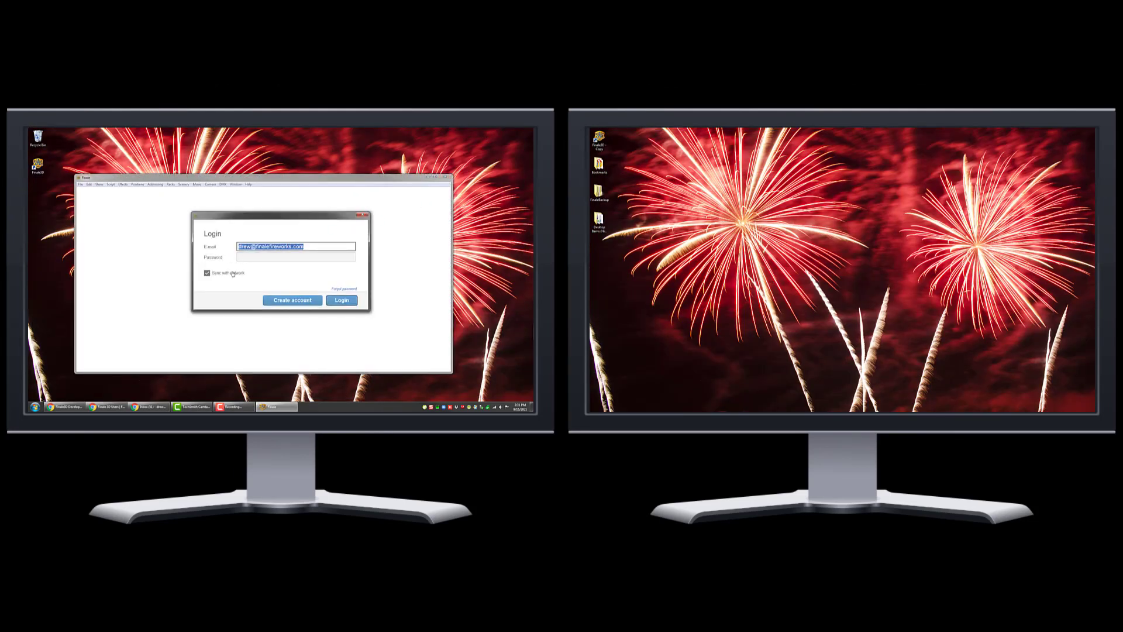
- Log in with Sync with account enabled and dismiss the Account details with Ok
left_click(340, 301)
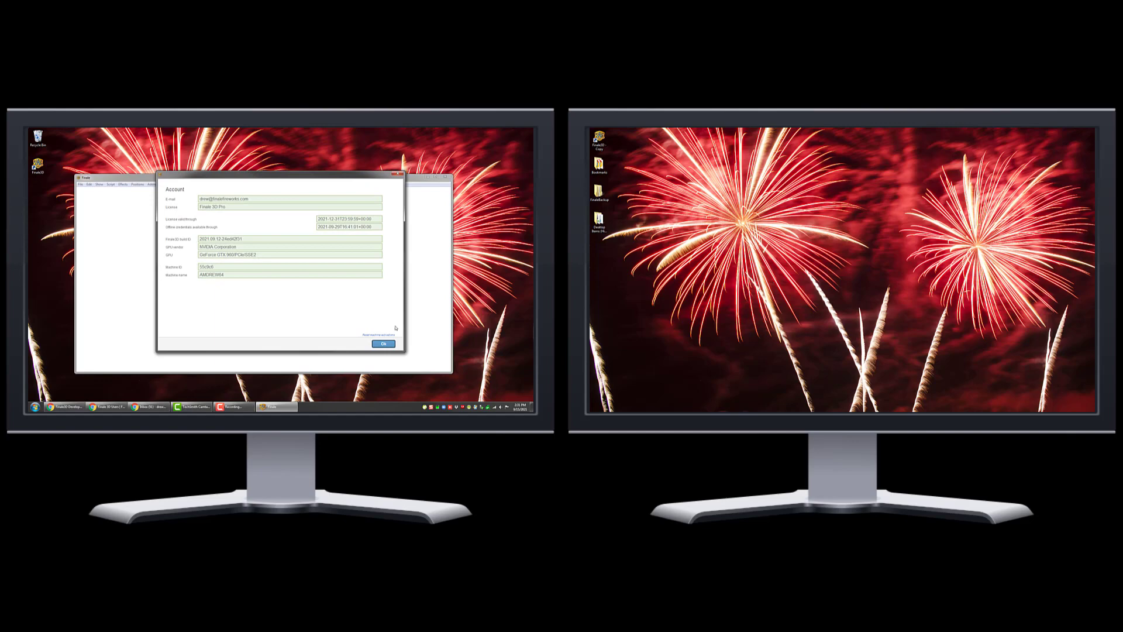
left_click(383, 343)
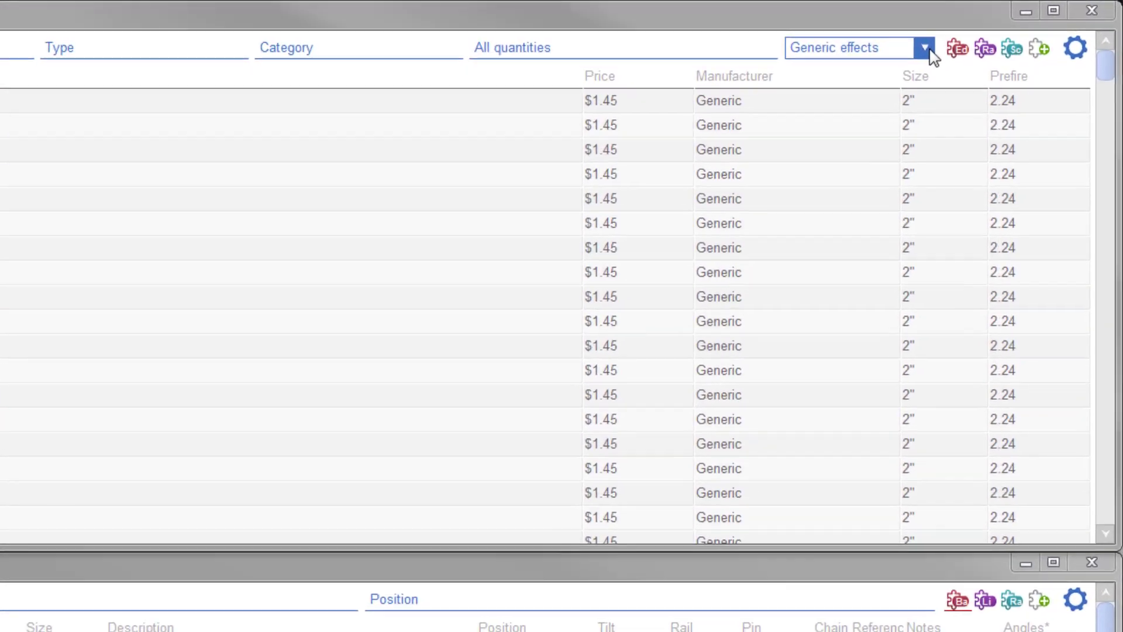
left_click(924, 46)
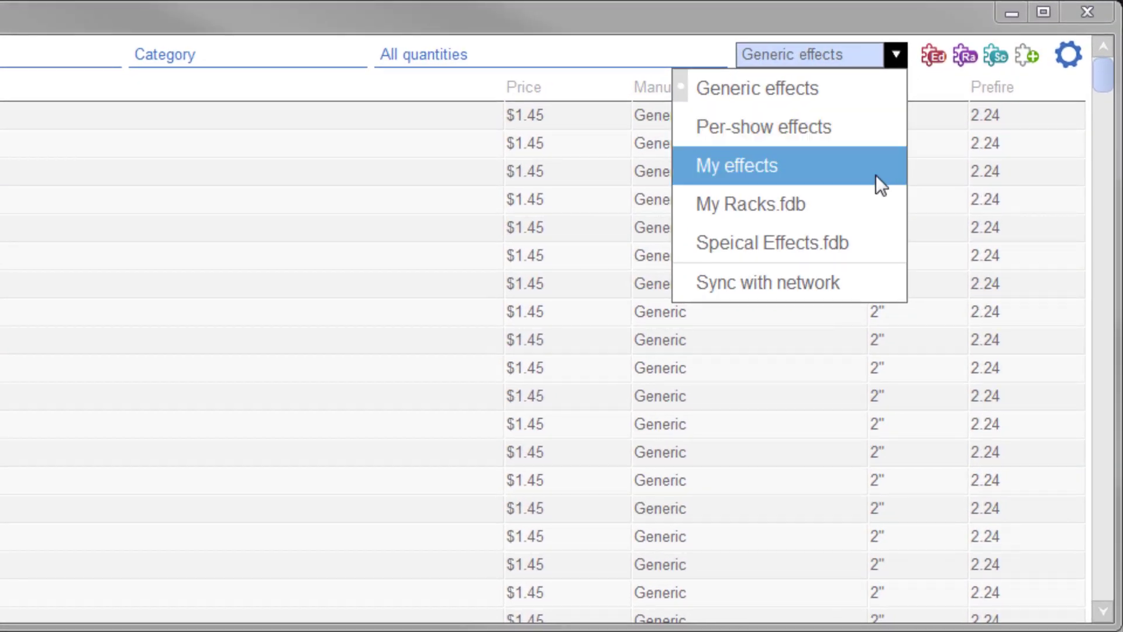
mouse_move(874, 250)
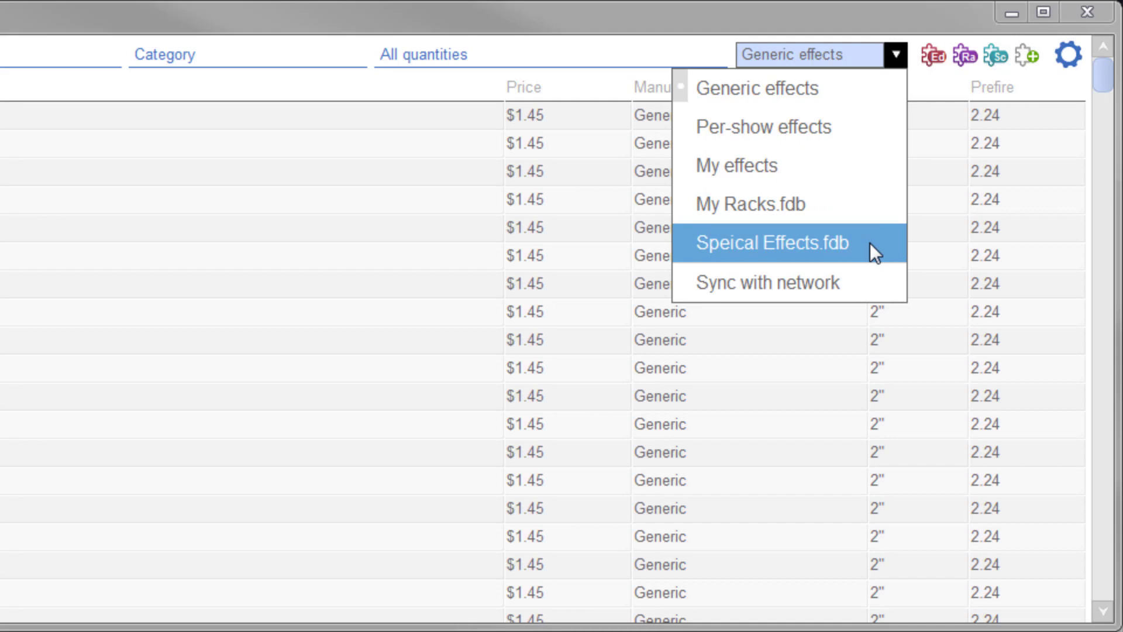
mouse_move(930, 56)
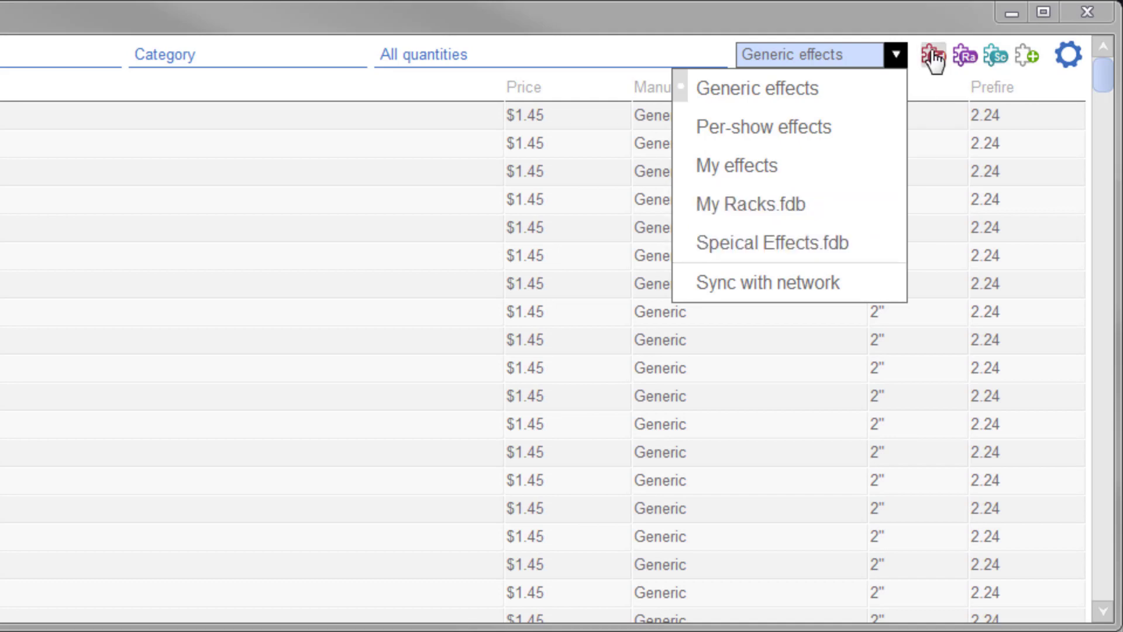
left_click(756, 88)
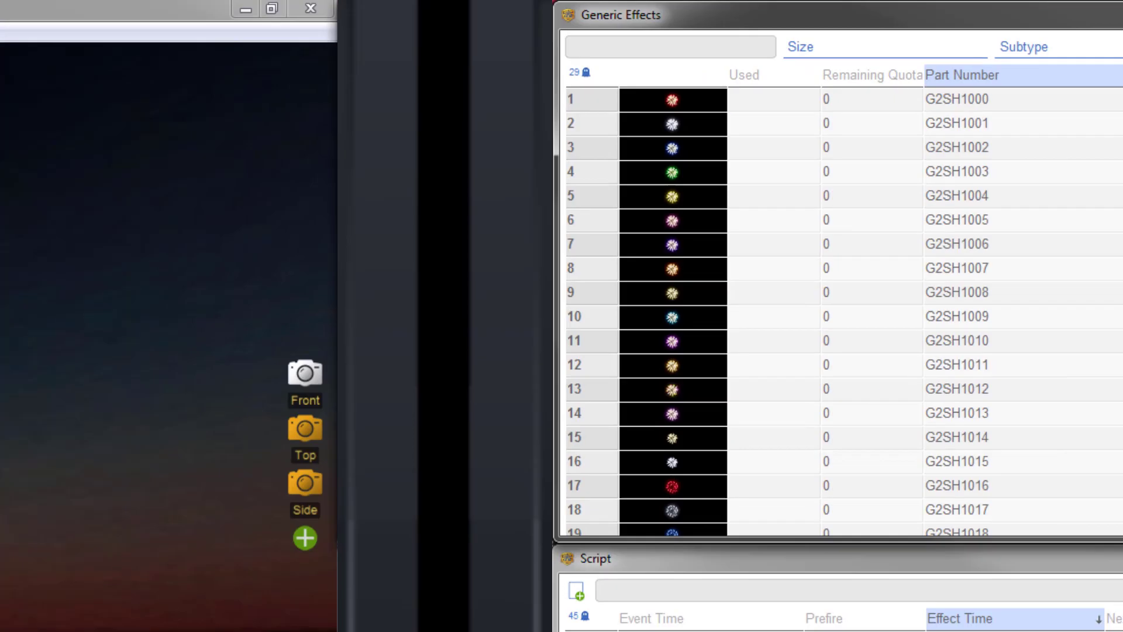
left_click(531, 28)
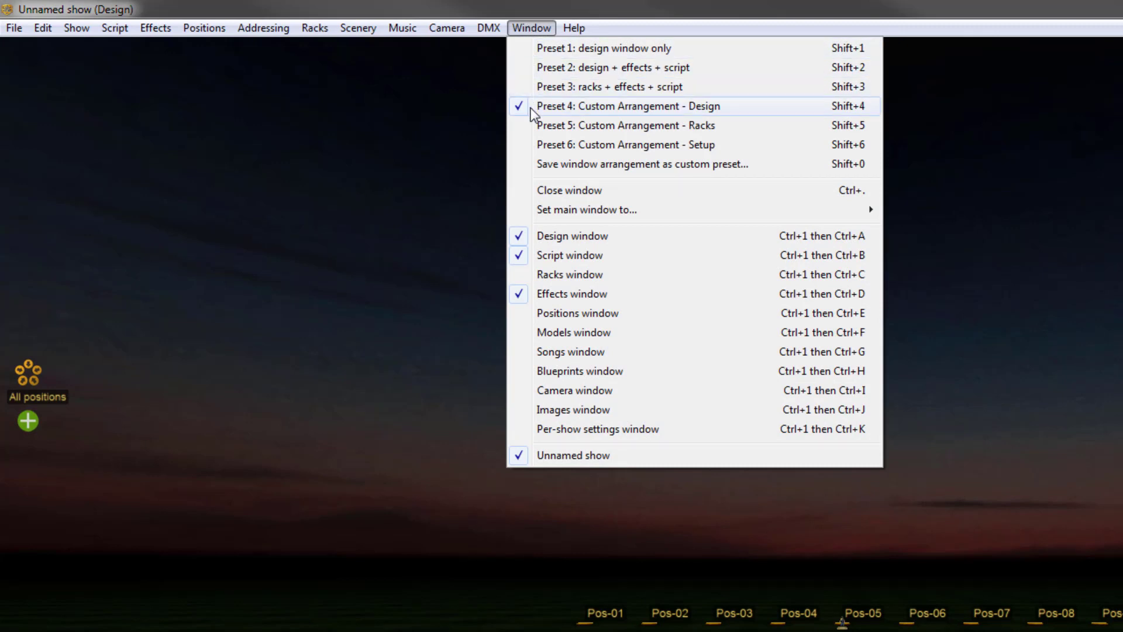
mouse_move(540, 144)
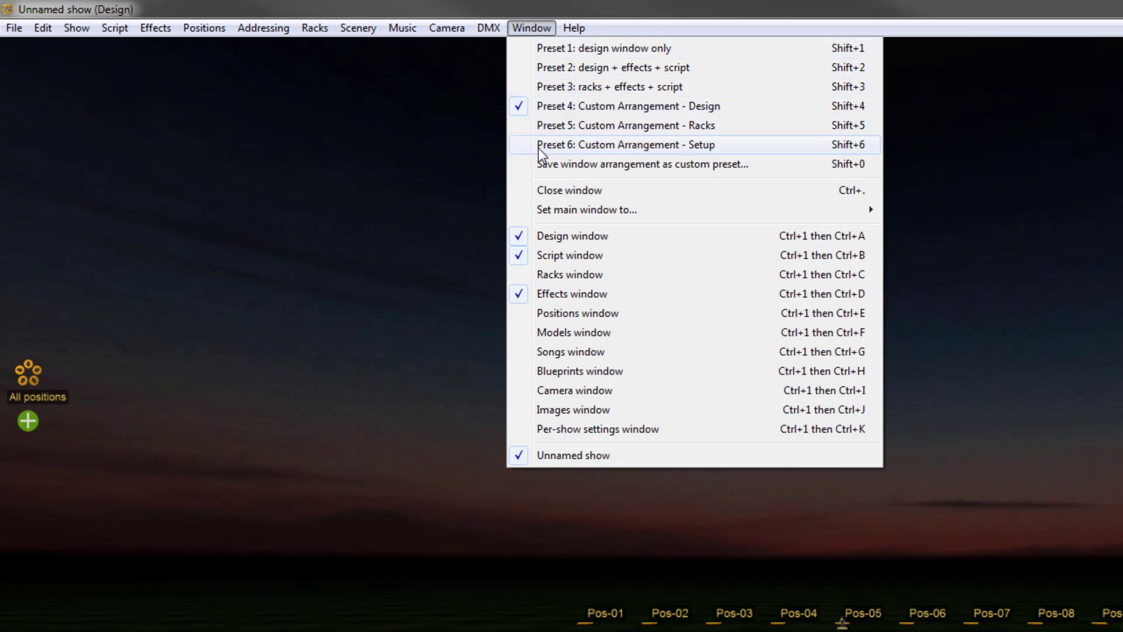
mouse_move(770, 164)
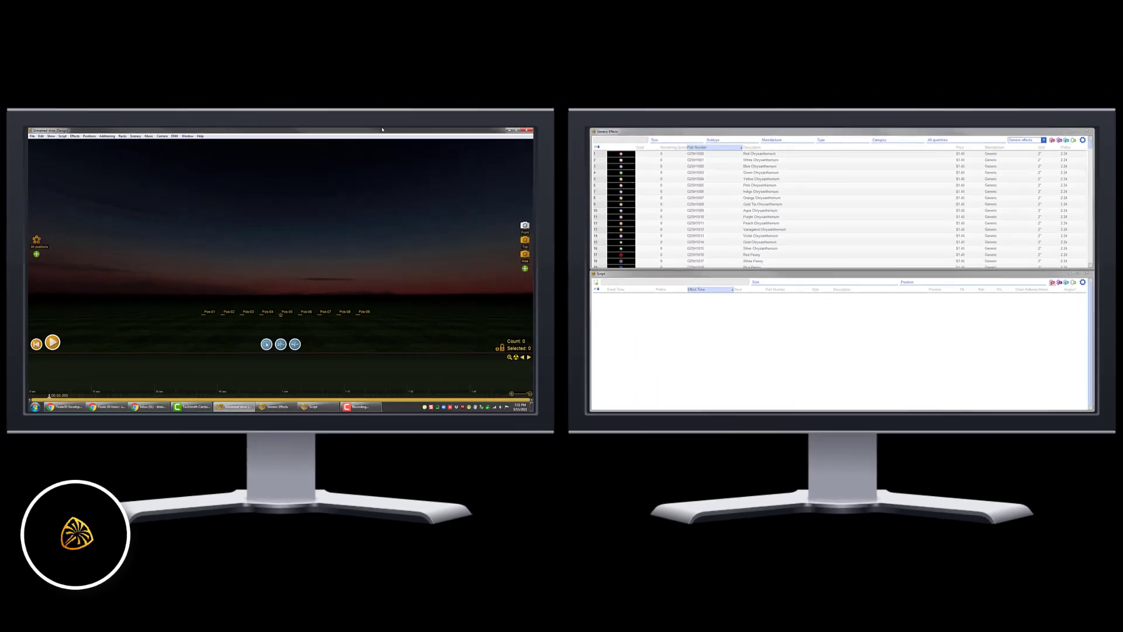
key("shift+5")
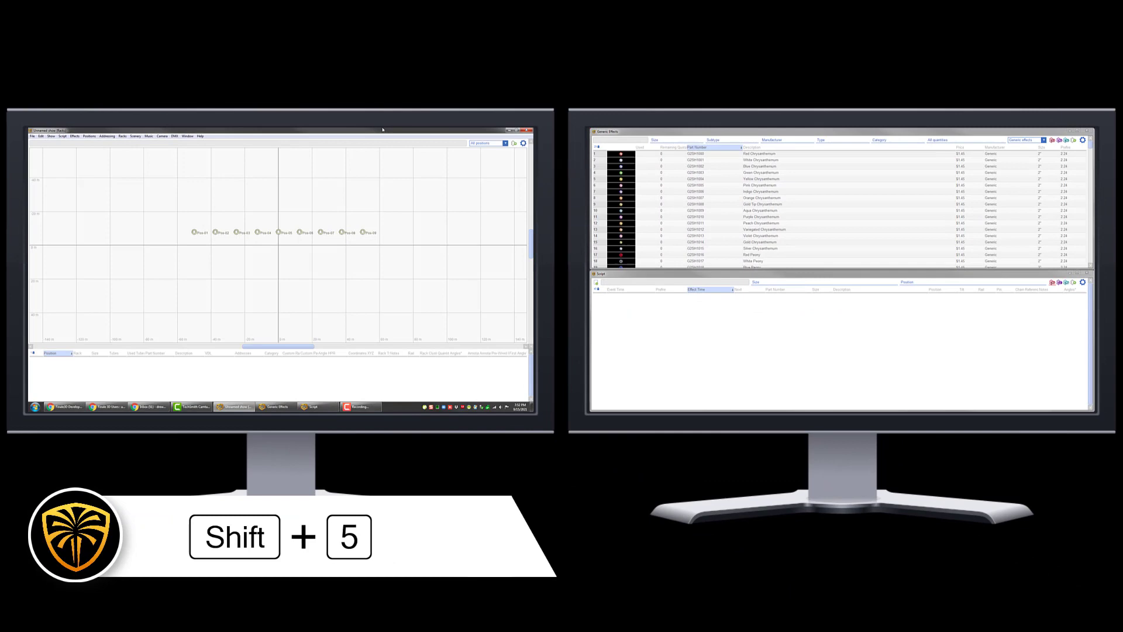
key("shift+6")
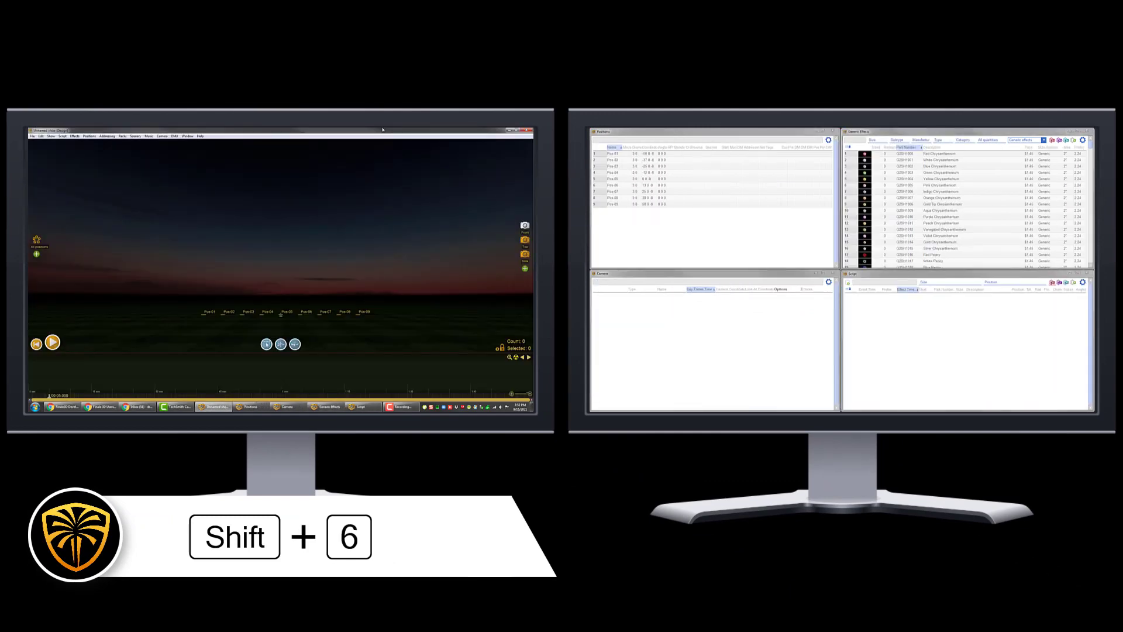
key("shift+6")
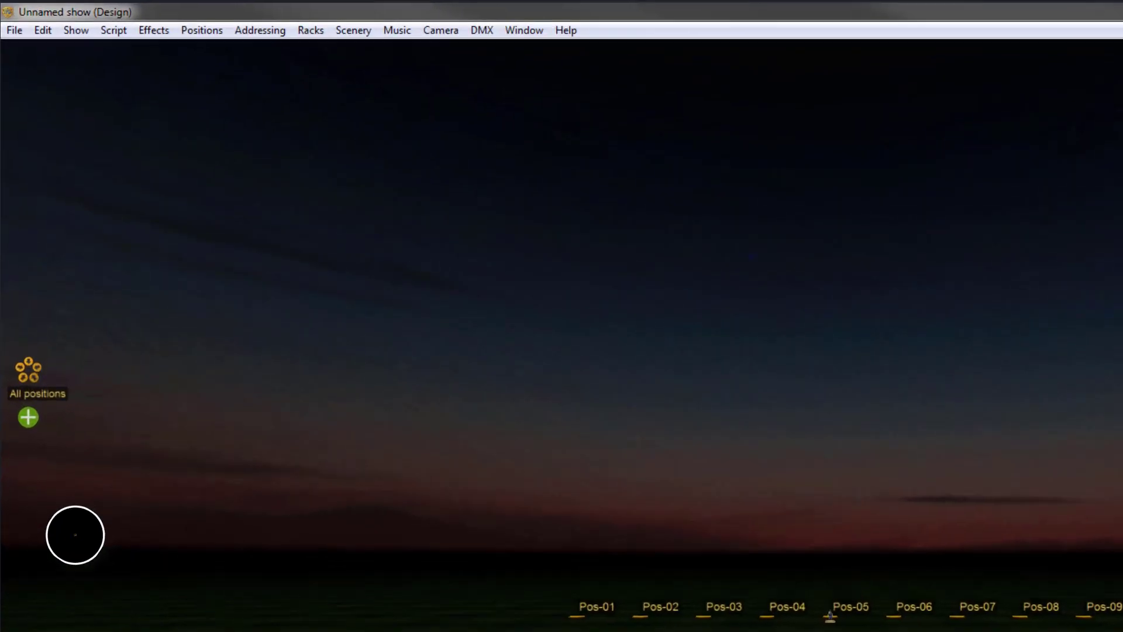
- Apply effects window Preset C: Per-show effects, then Preset A, via the Effects menu shortcuts
left_click(153, 29)
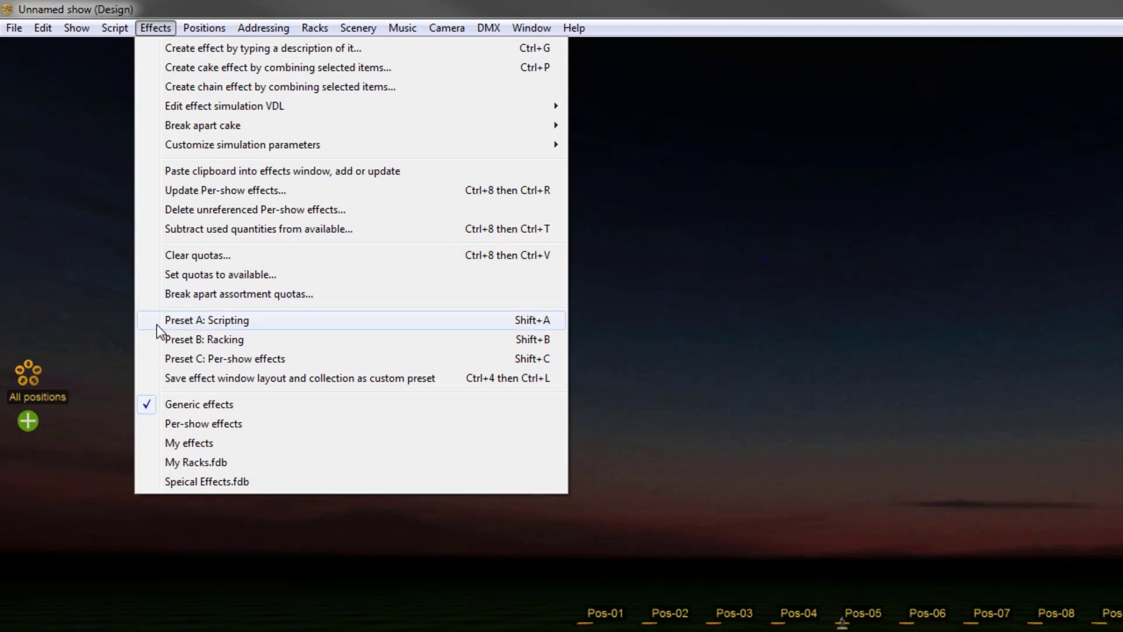
mouse_move(162, 360)
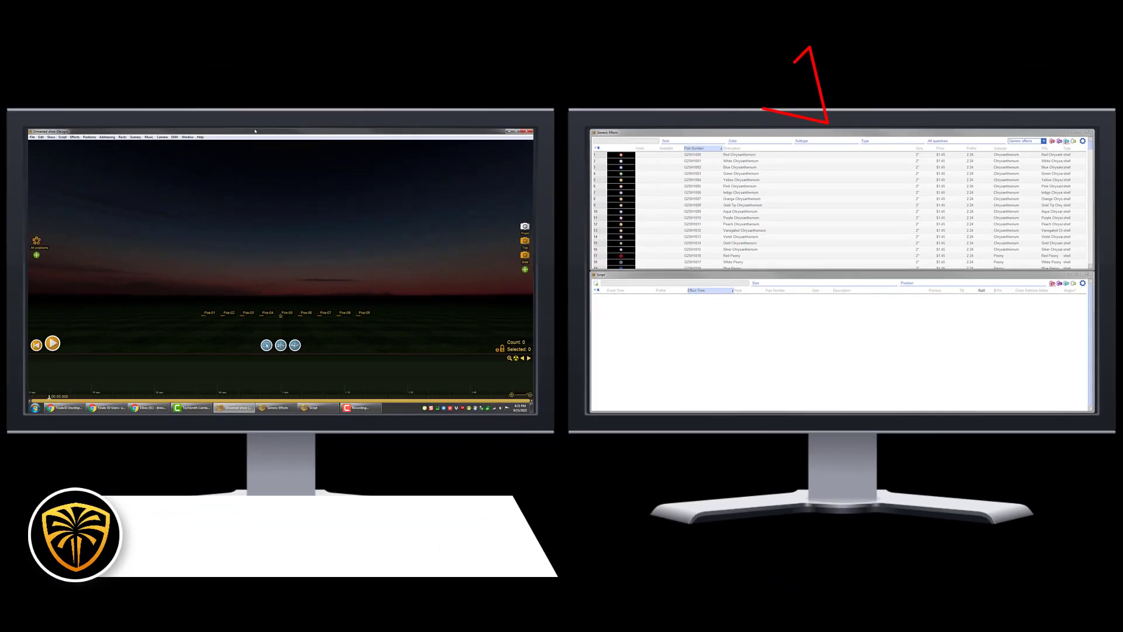
key("shift+c")
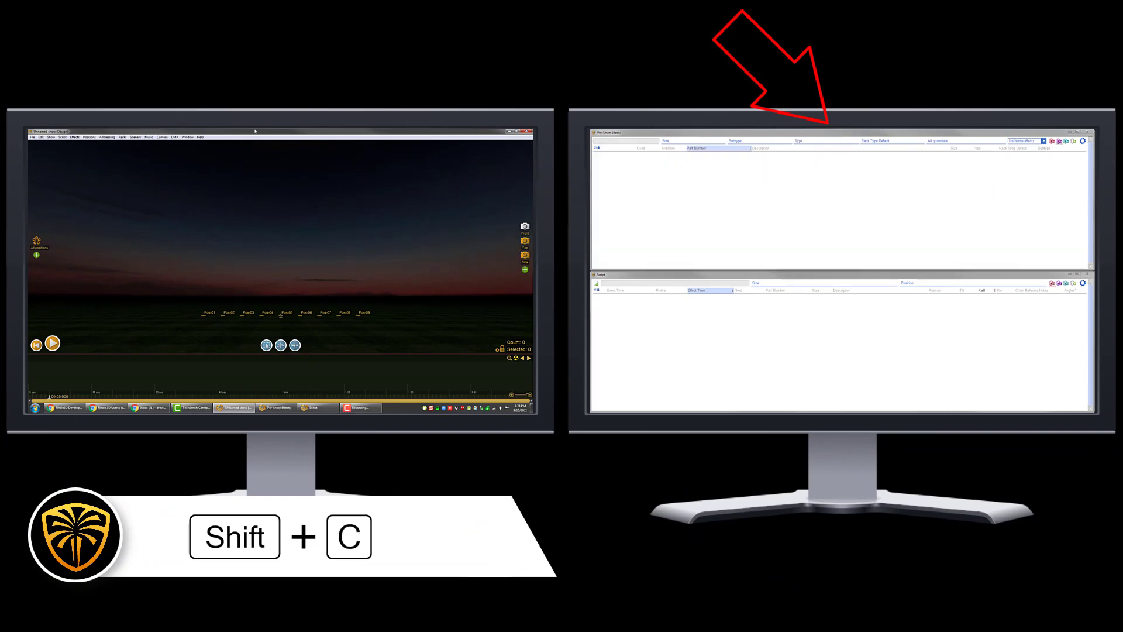
key("shift+a")
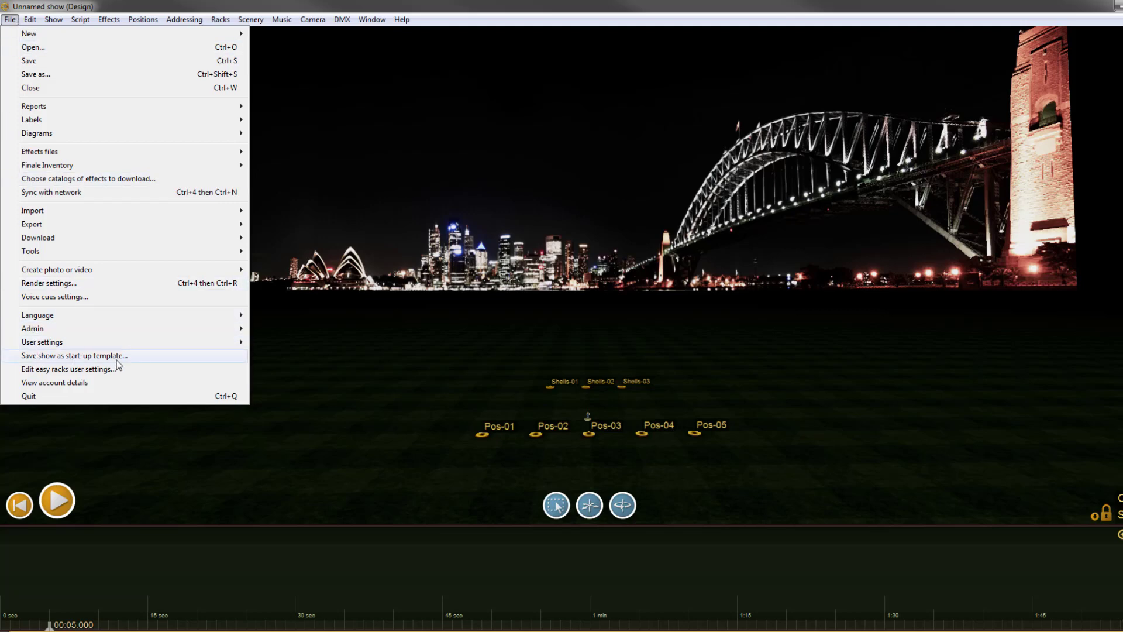
mouse_move(147, 365)
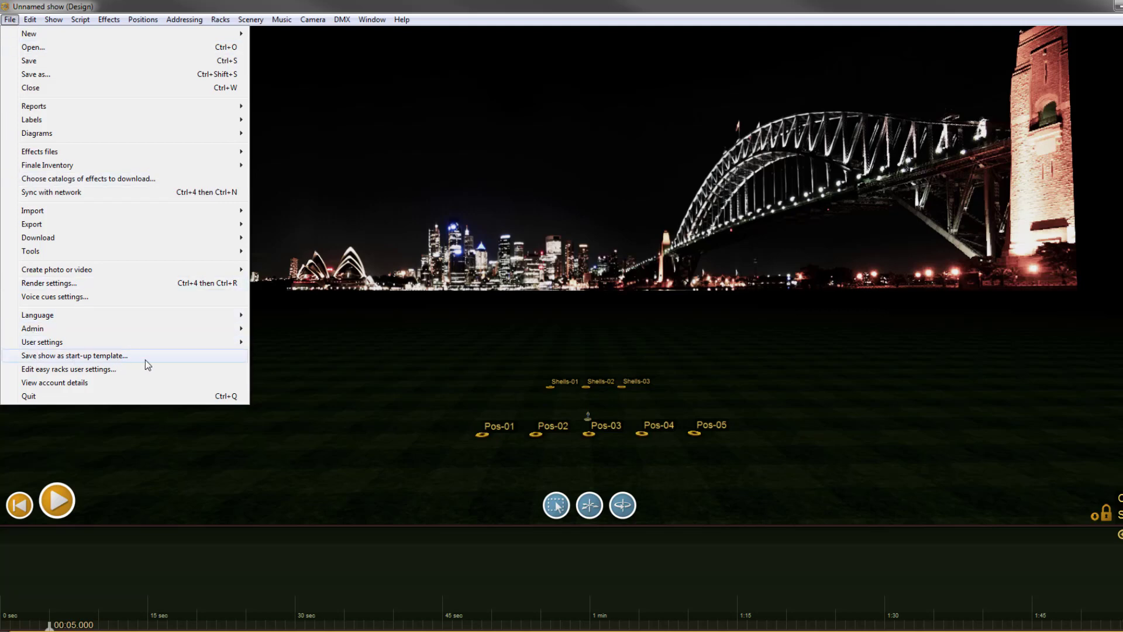
- Save the Sydney Harbour show as the start-up template loaded at launch
left_click(74, 356)
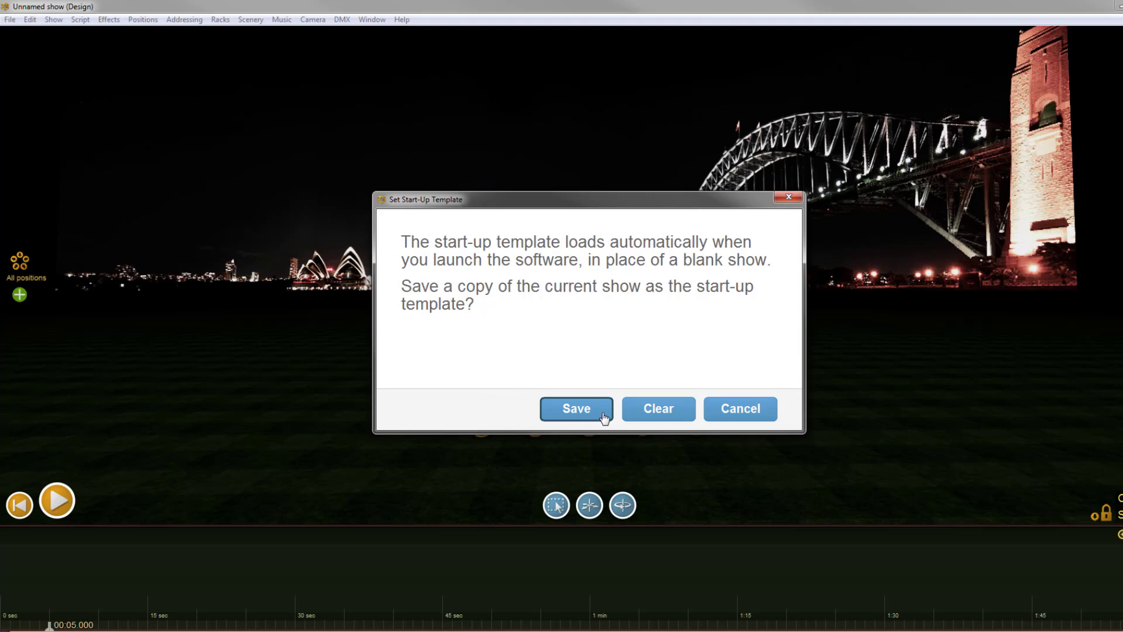
left_click(576, 409)
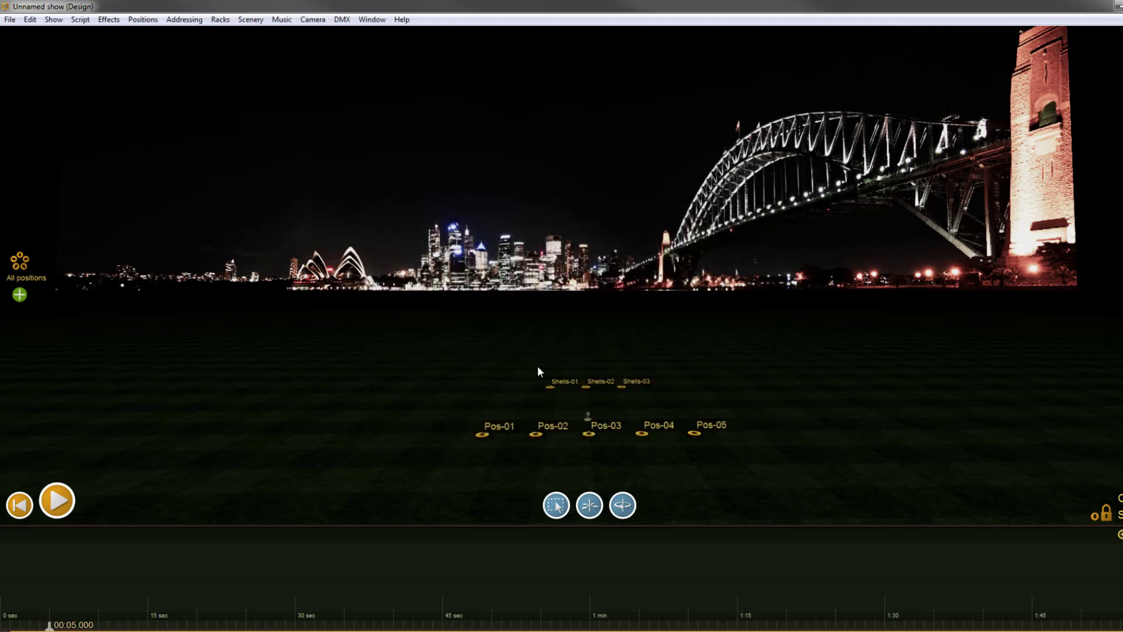
left_click(11, 20)
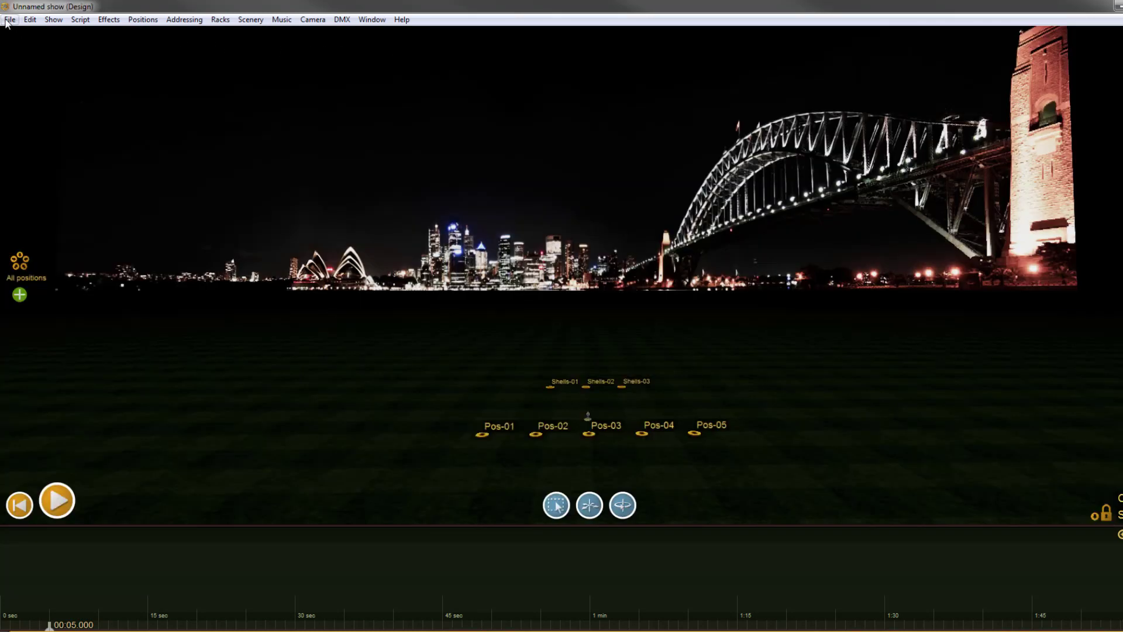
left_click(11, 20)
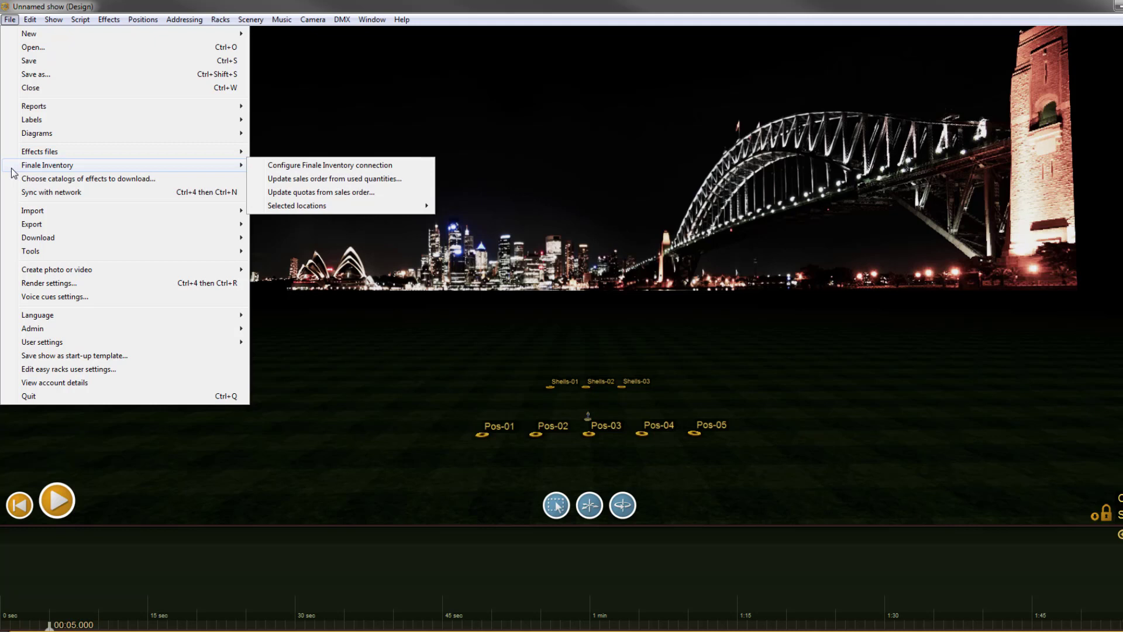
mouse_move(39, 151)
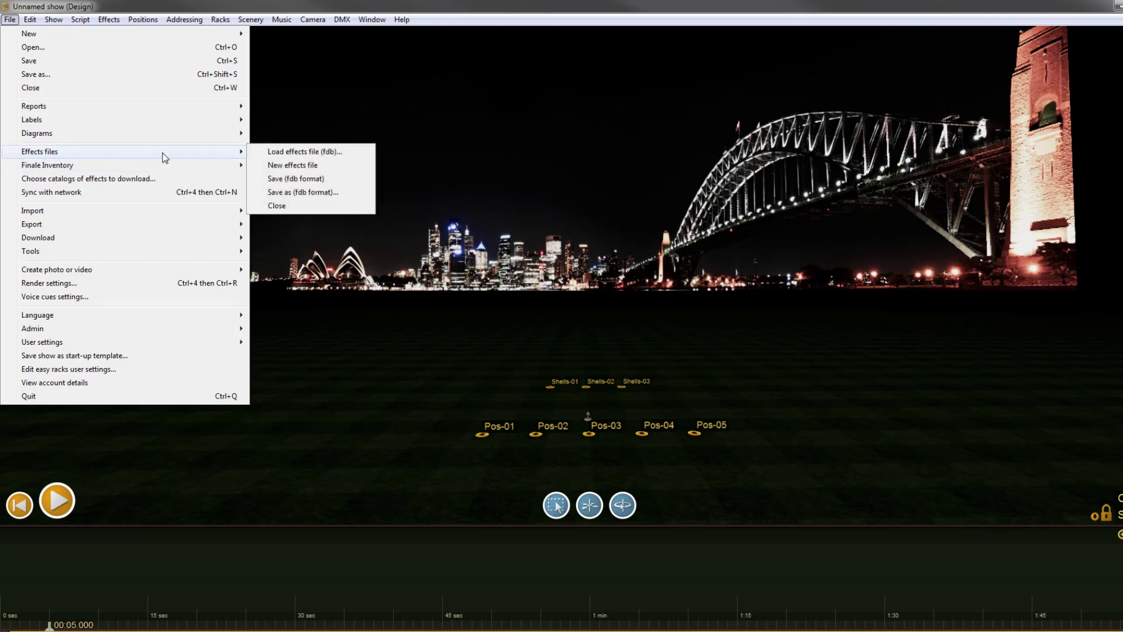
mouse_move(297, 141)
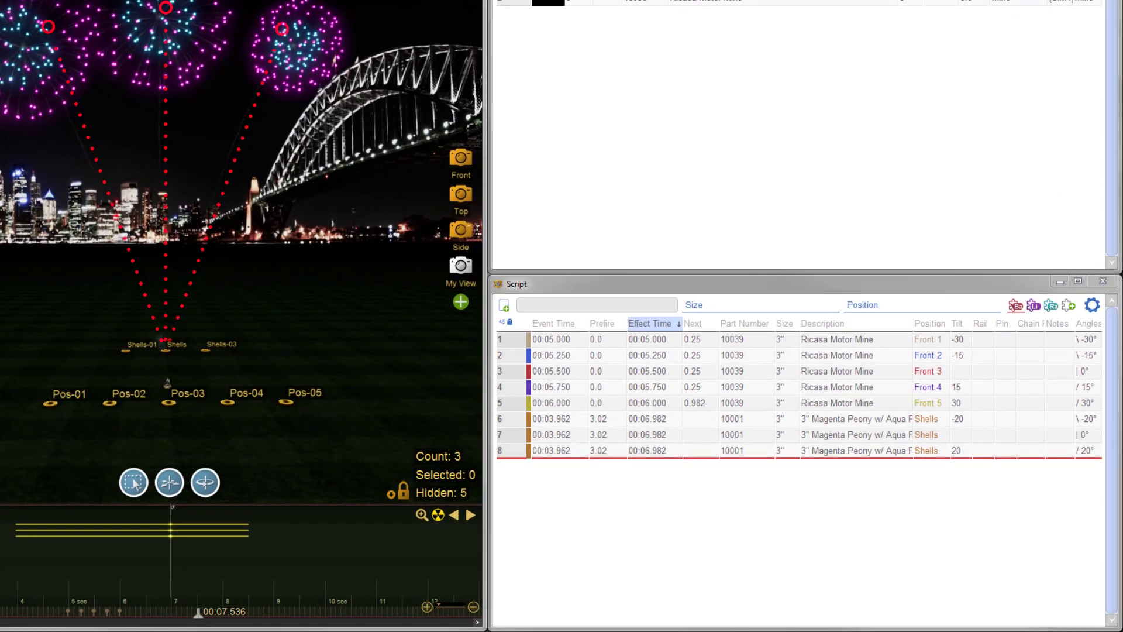
- Enter a lowercase position name in the Script window and let Finale repair it with Fix
left_click(928, 322)
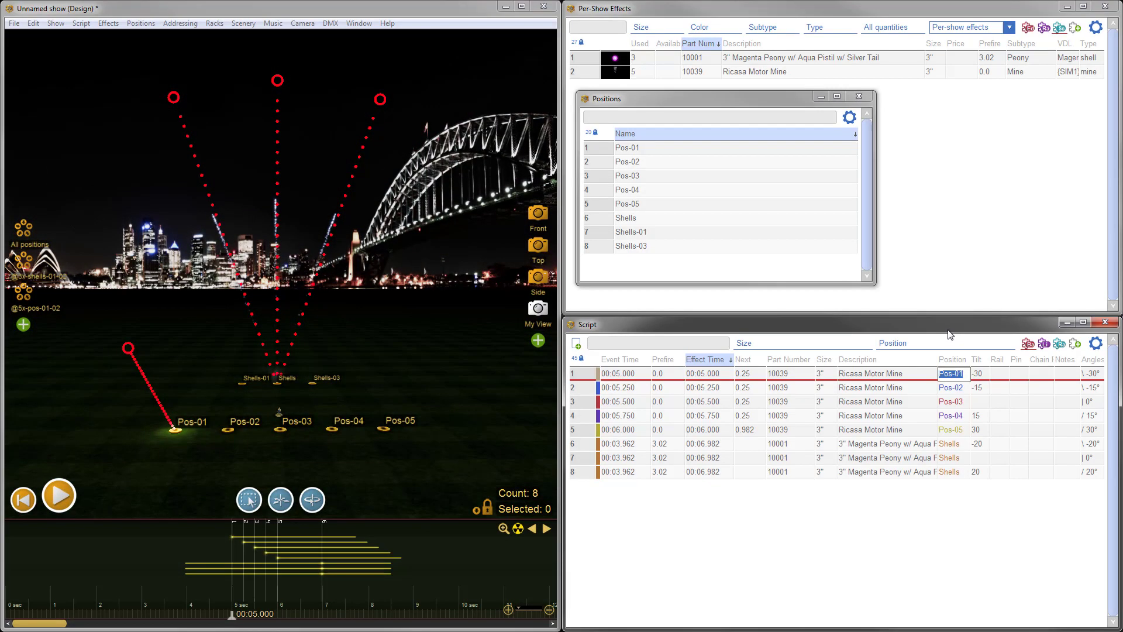
left_click(951, 373)
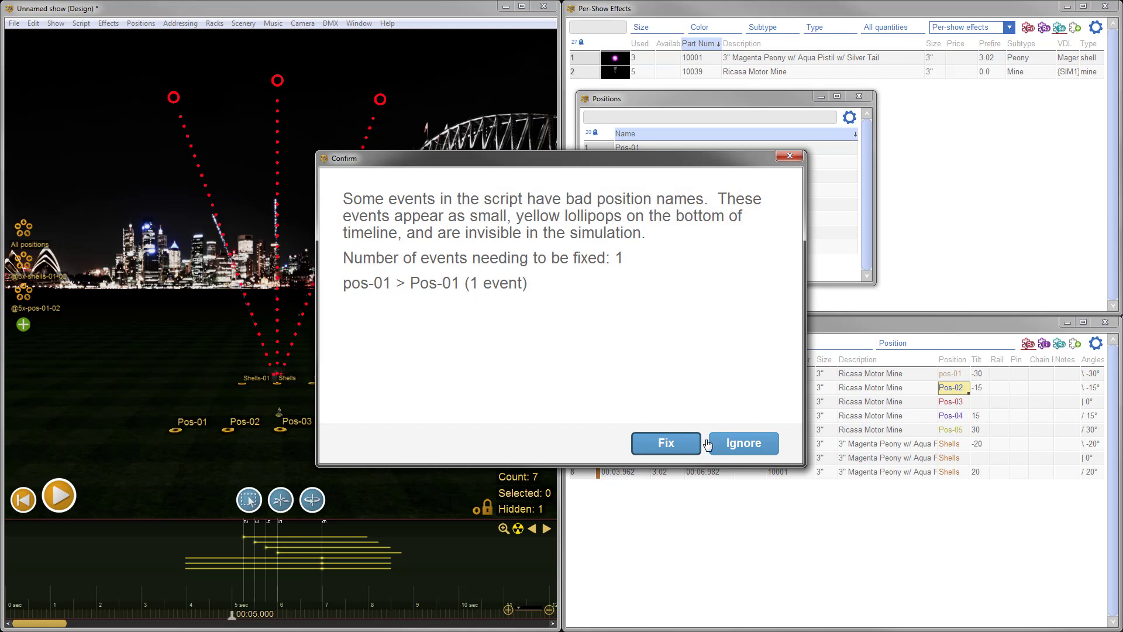
left_click(665, 442)
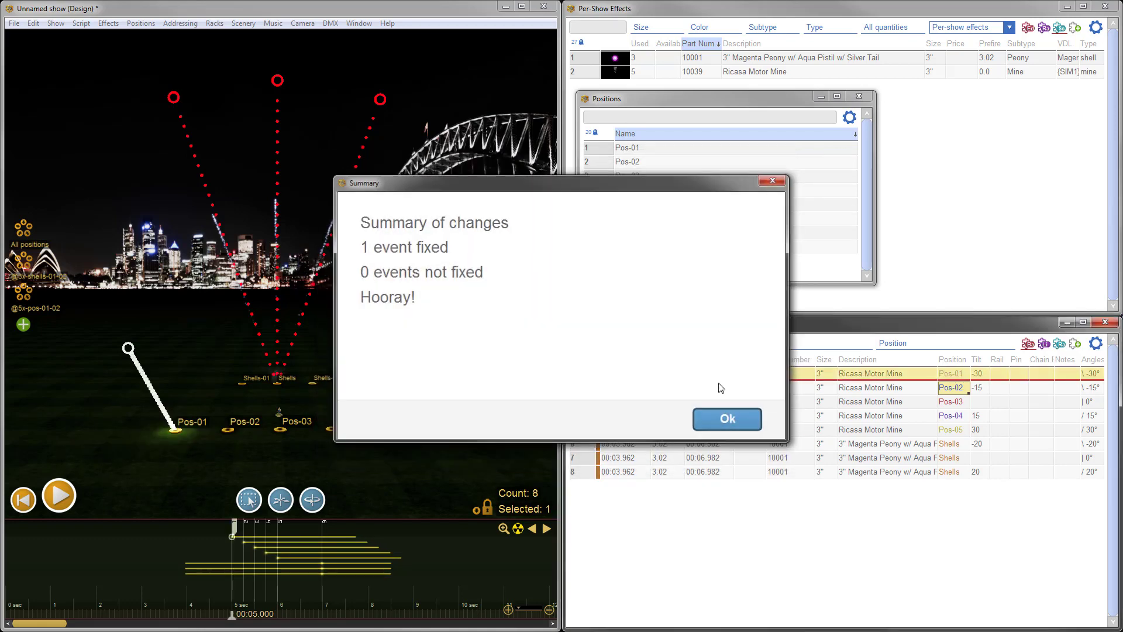
left_click(725, 419)
type("1")
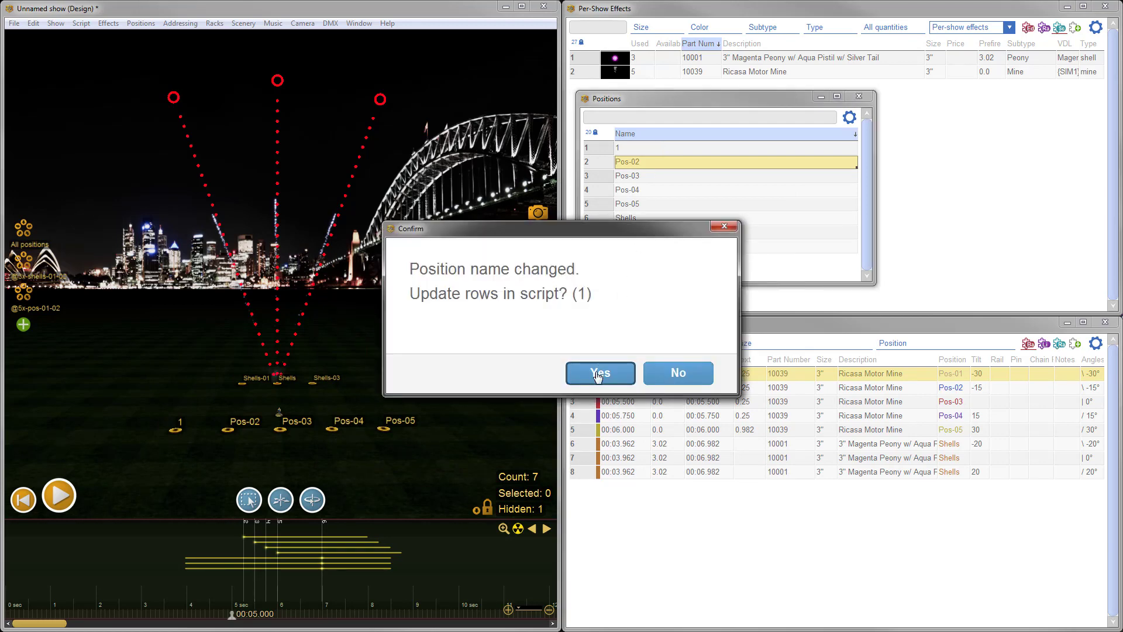
- Rename Pos-01 to 1 in the Positions window and update the script rows to match
left_click(599, 373)
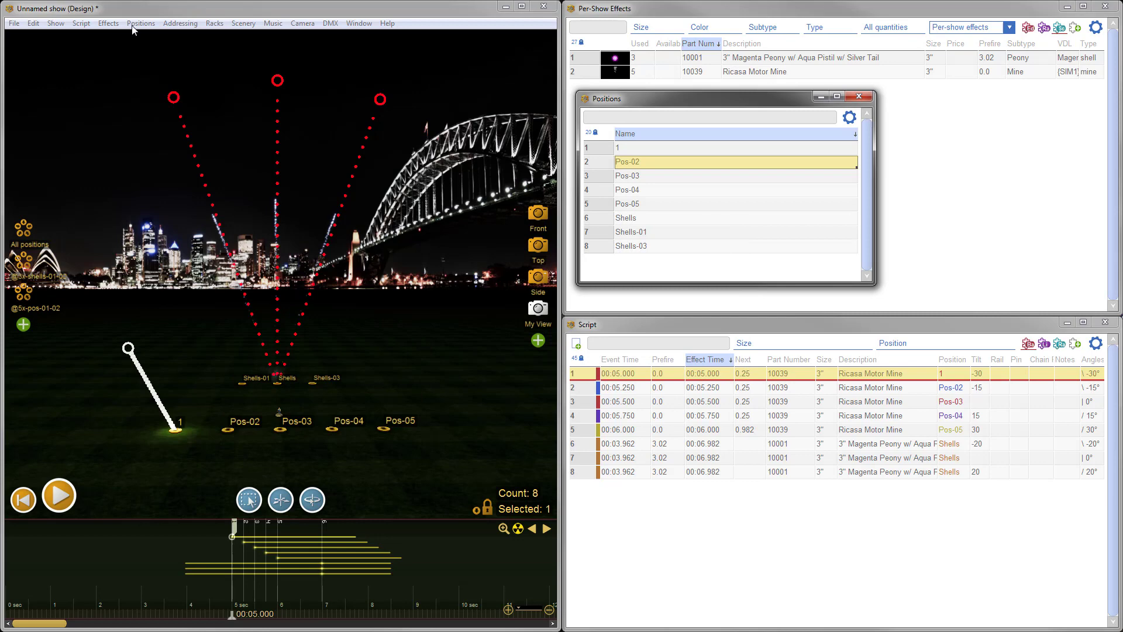
- Run Positions > Fix position names and acknowledge that all names are okay
left_click(141, 23)
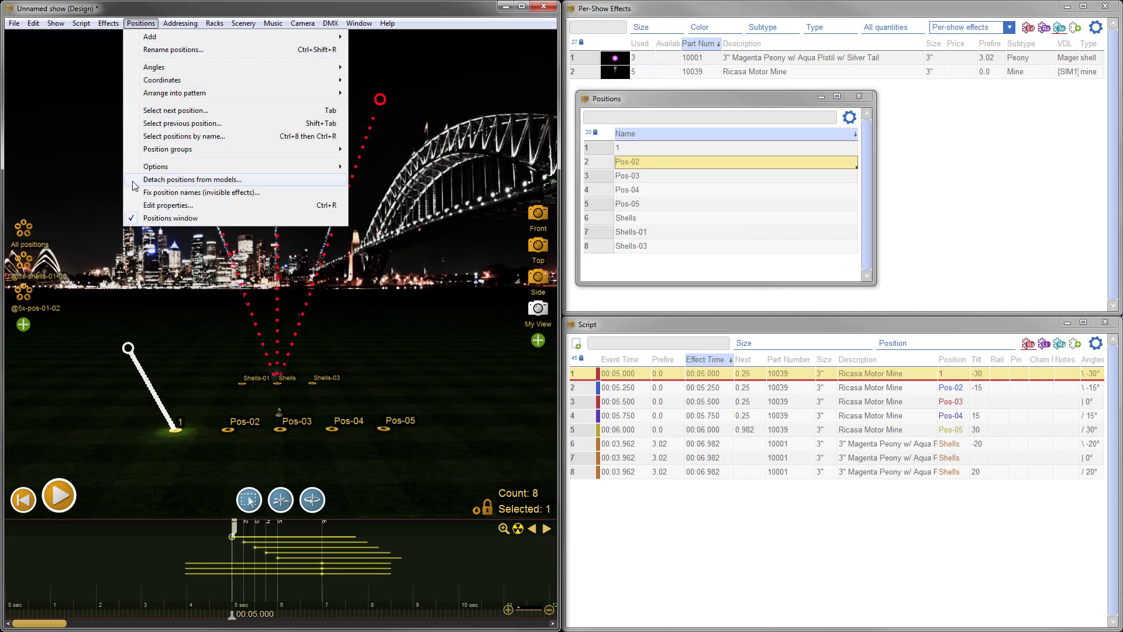
left_click(201, 192)
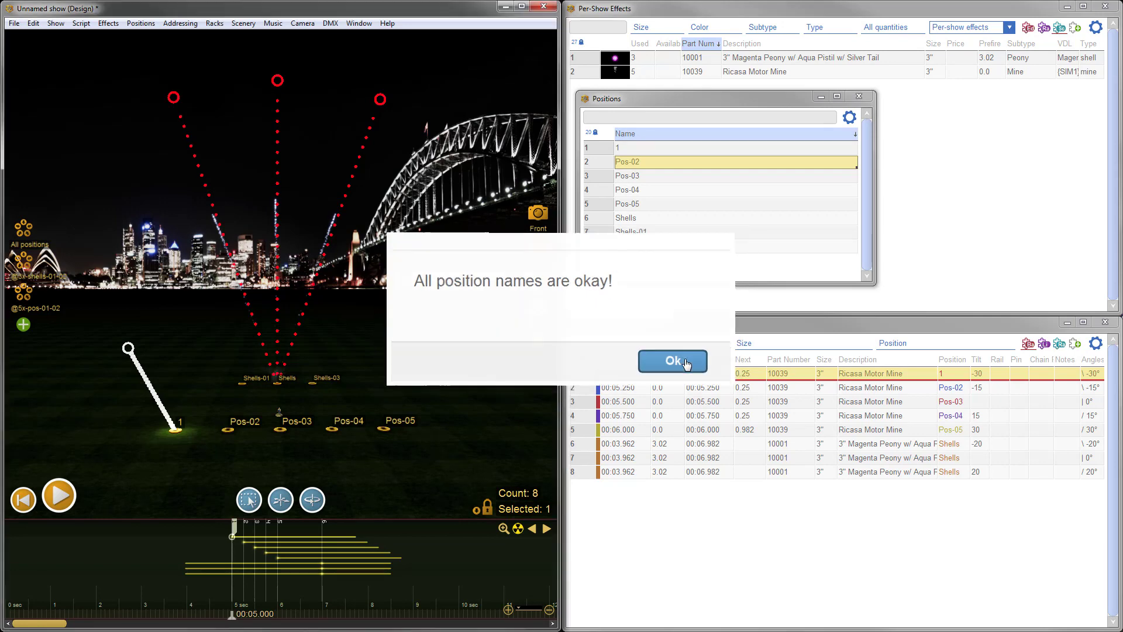
left_click(671, 360)
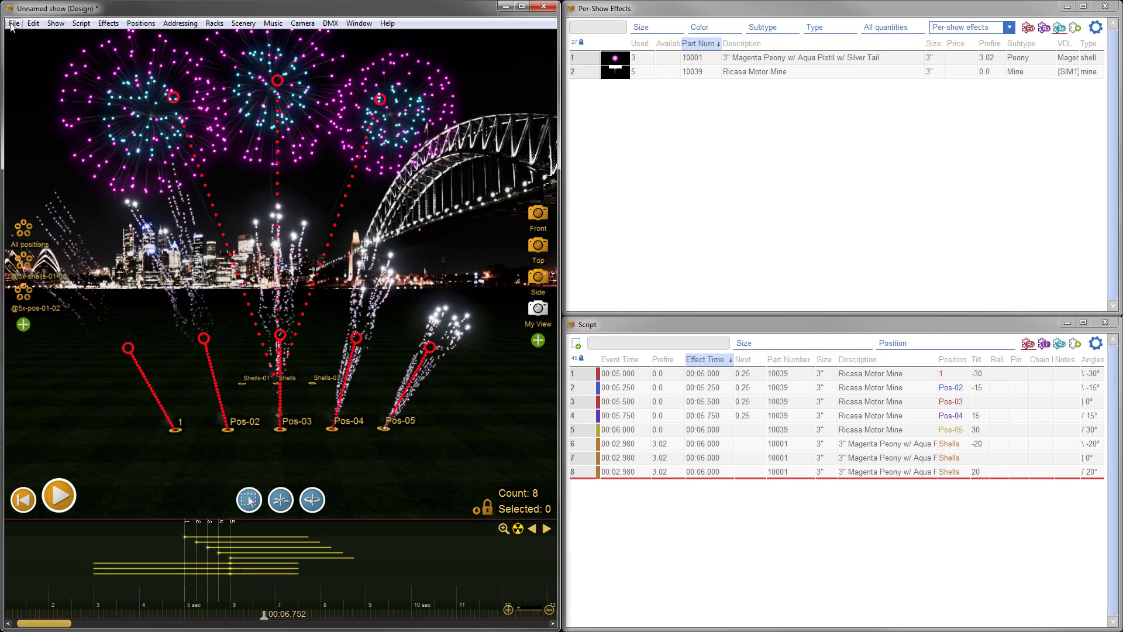
- Bring up File > User settings for the timeline response to clicking a script row
left_click(13, 23)
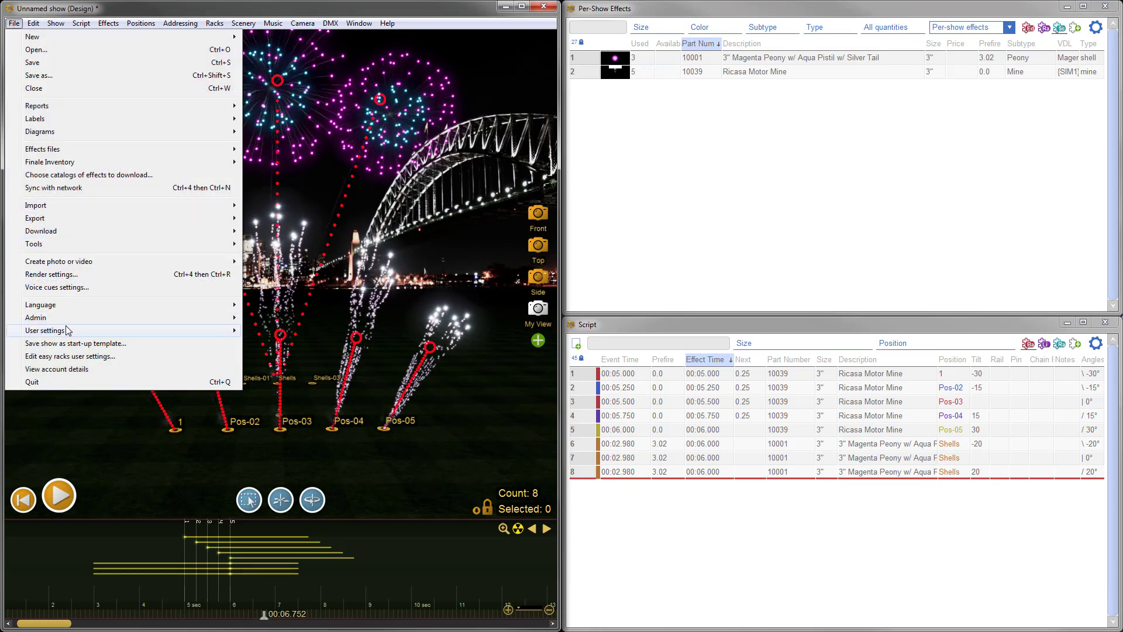
left_click(45, 330)
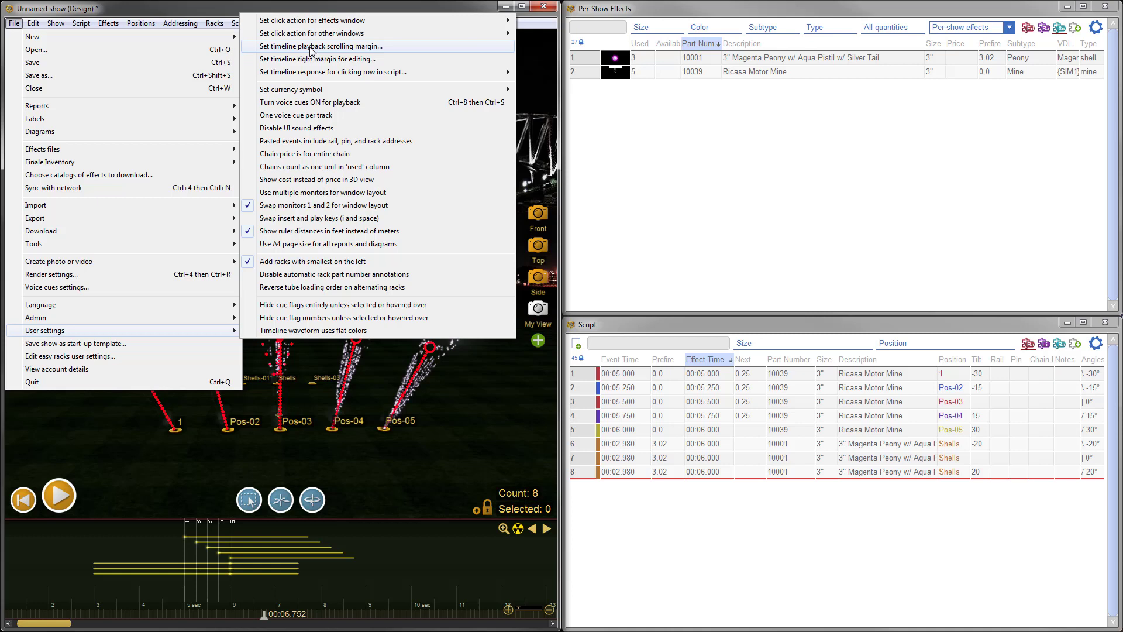
mouse_move(423, 48)
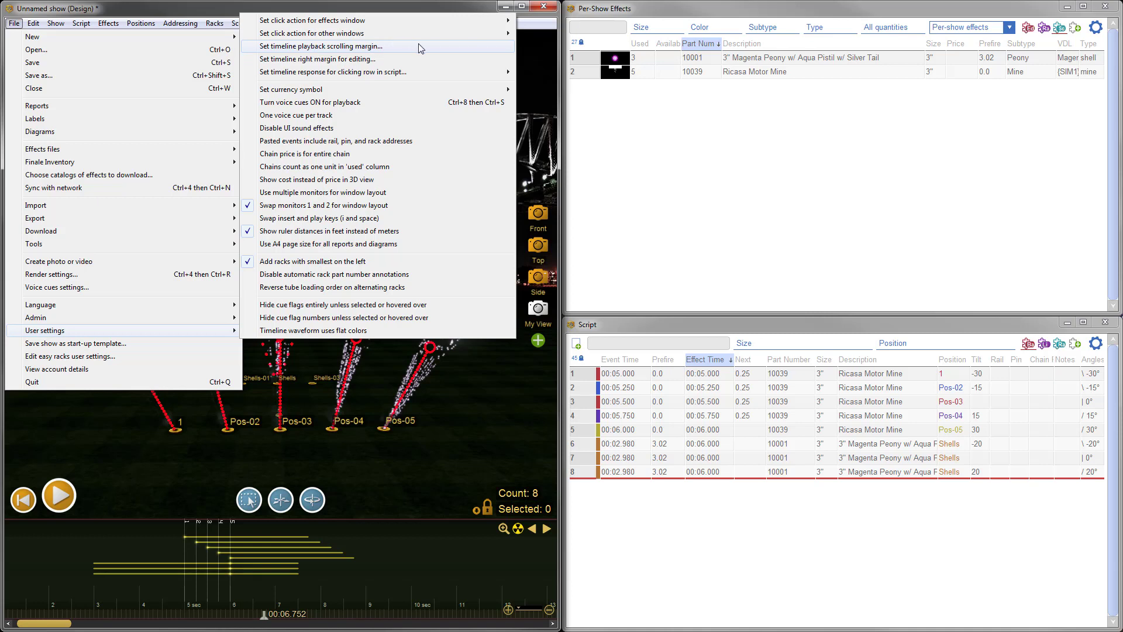
mouse_move(423, 72)
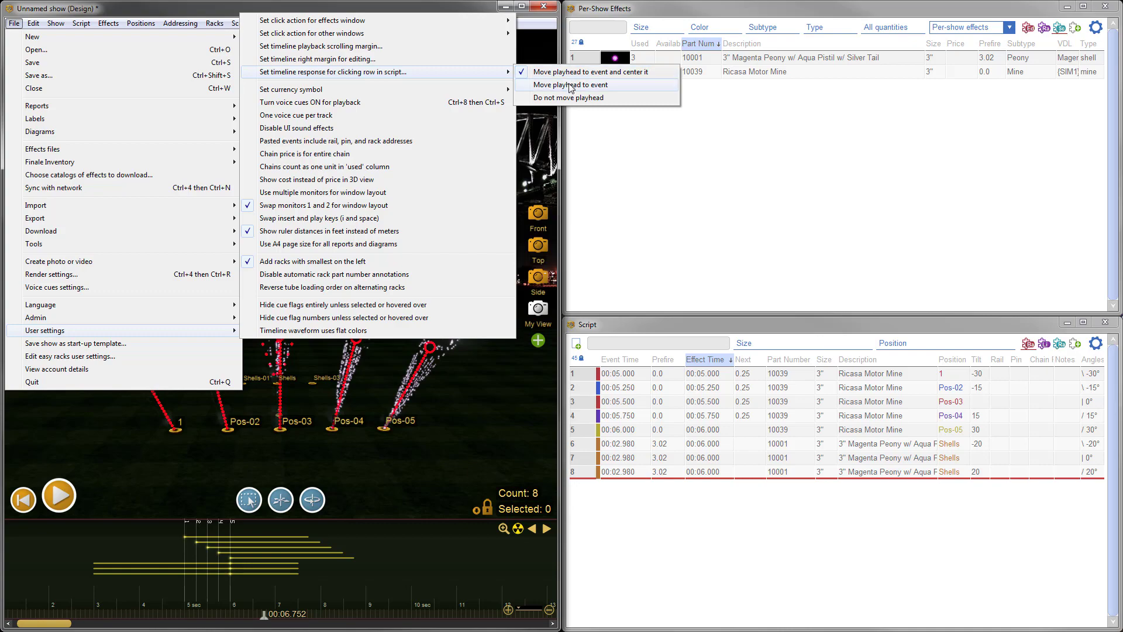
mouse_move(703, 109)
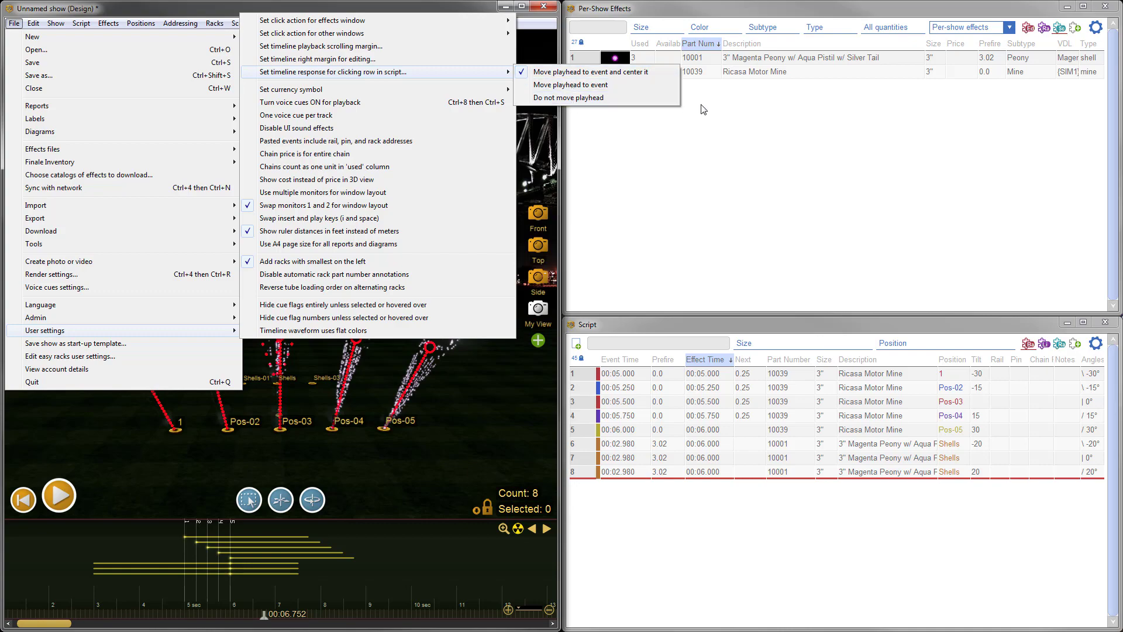
- Start Add Racks for the whole show and choose the 3rack mortar rack for 3" shells
left_click(213, 24)
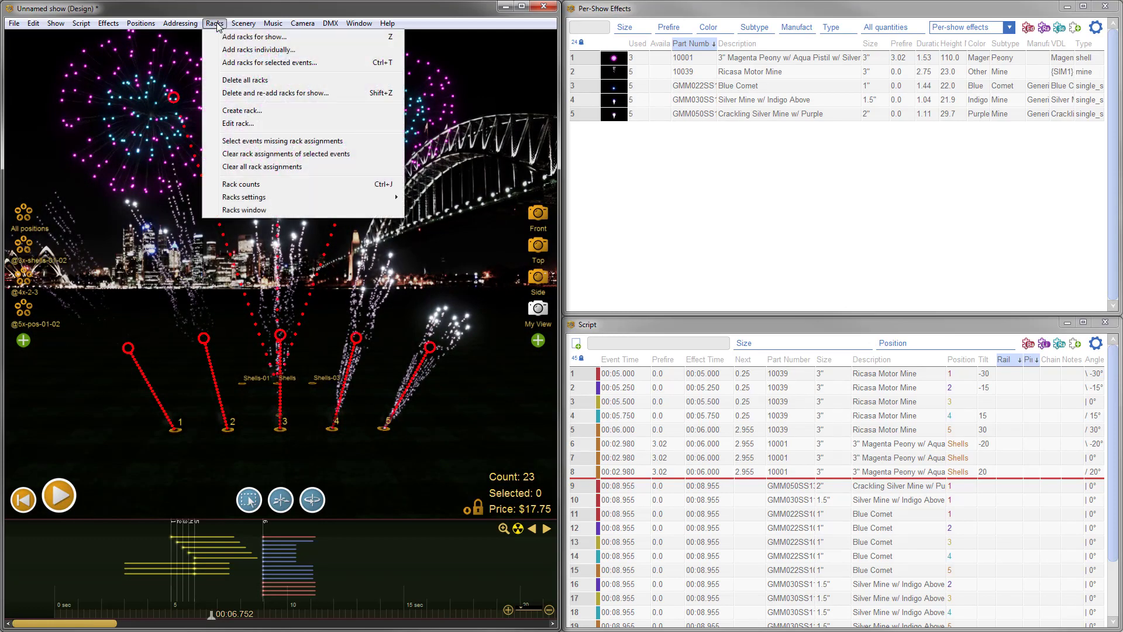
left_click(253, 36)
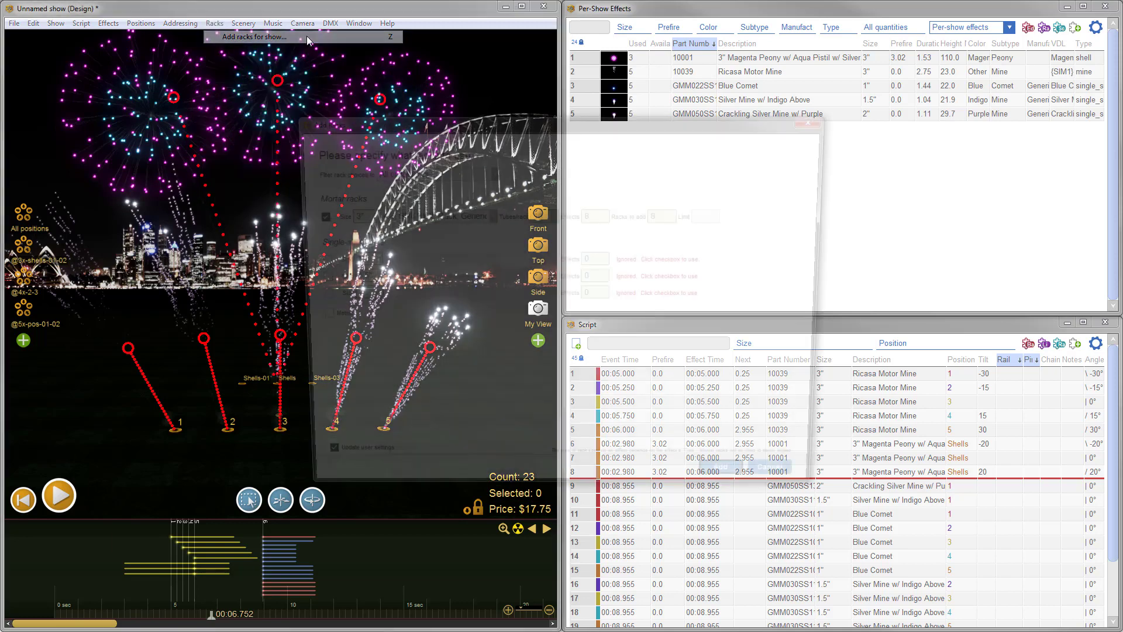
left_click(487, 214)
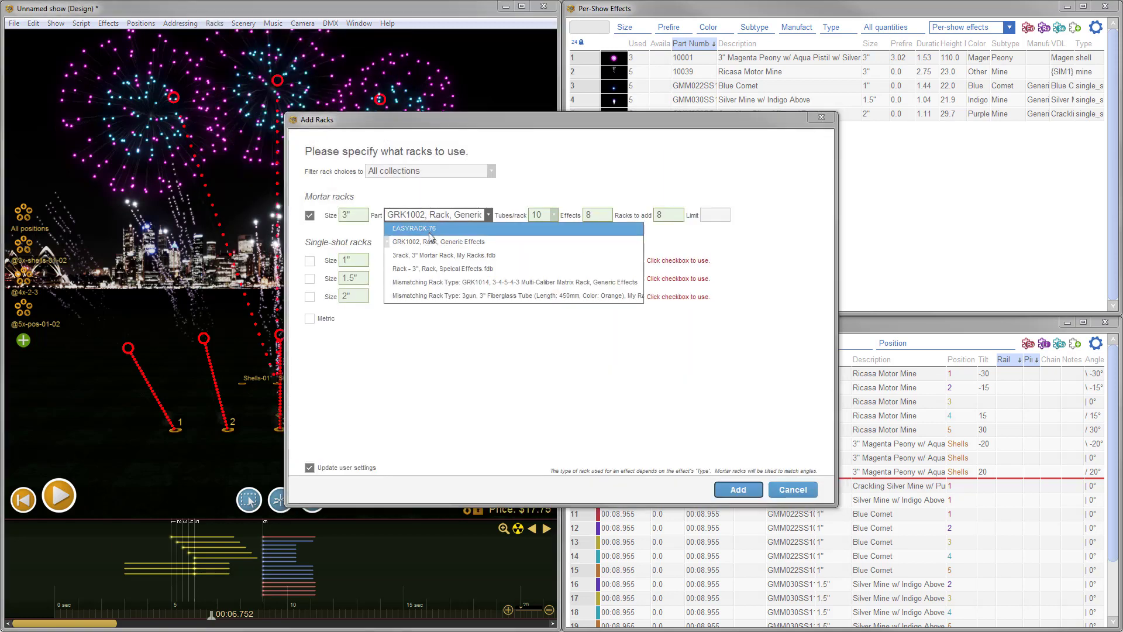
left_click(444, 255)
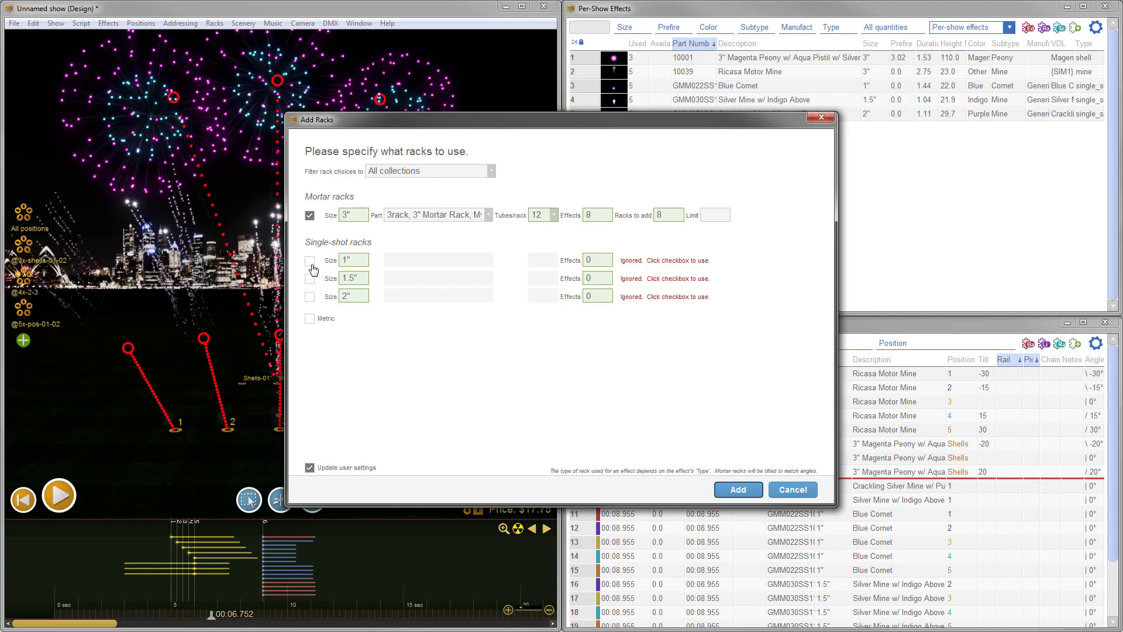
- Enable single-shot racks and try GRK1009, then the letter-matrix rack, for 1" effects
left_click(309, 260)
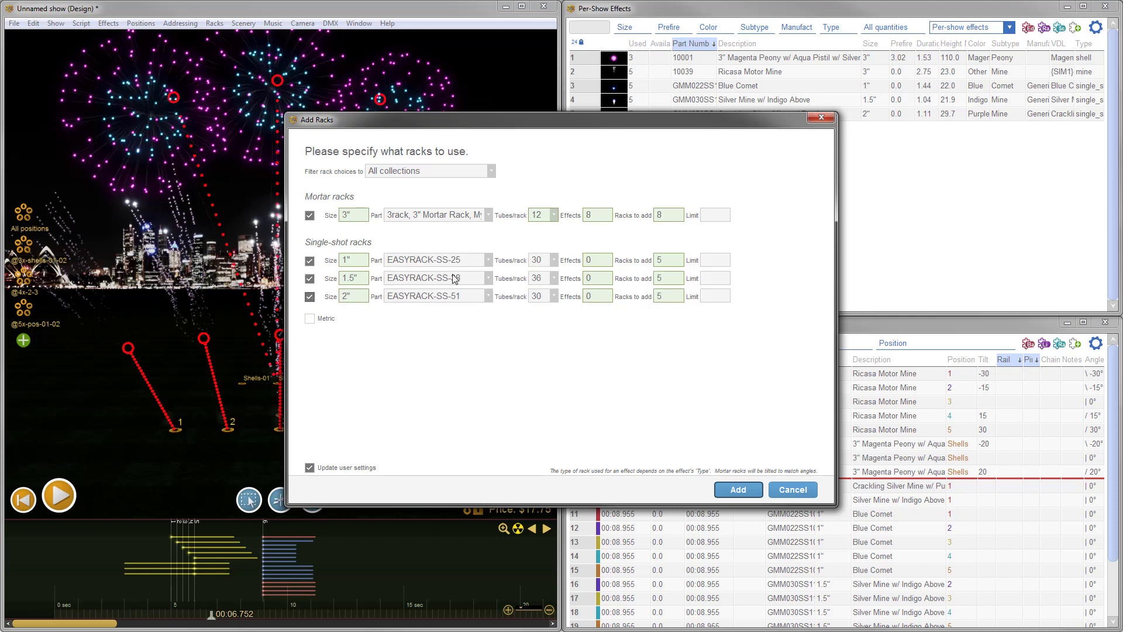
left_click(435, 260)
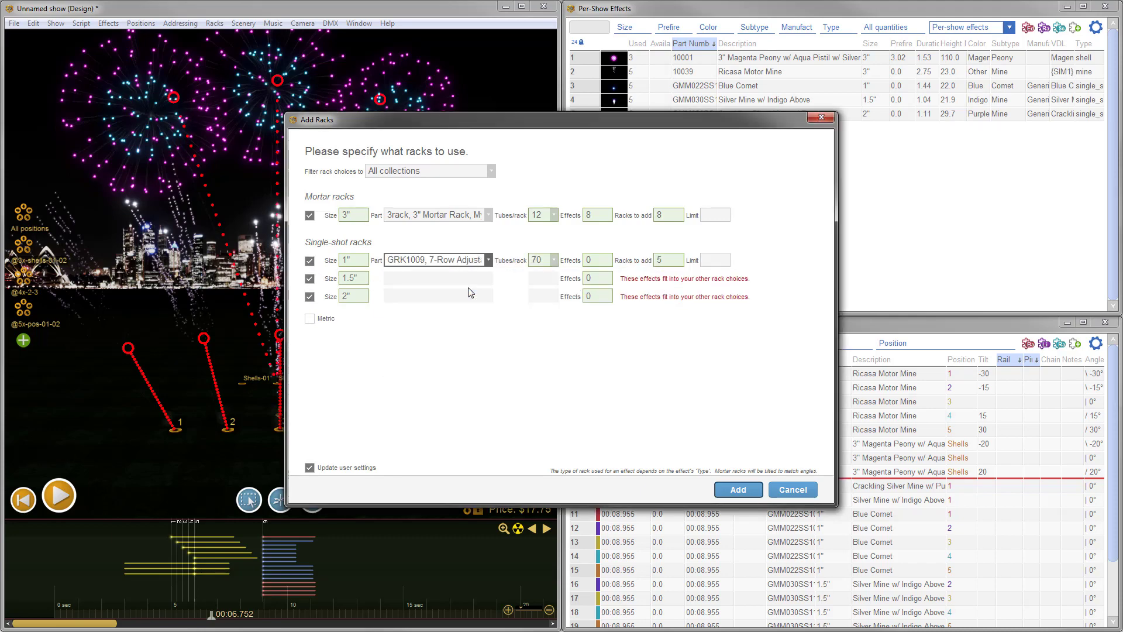
mouse_move(483, 294)
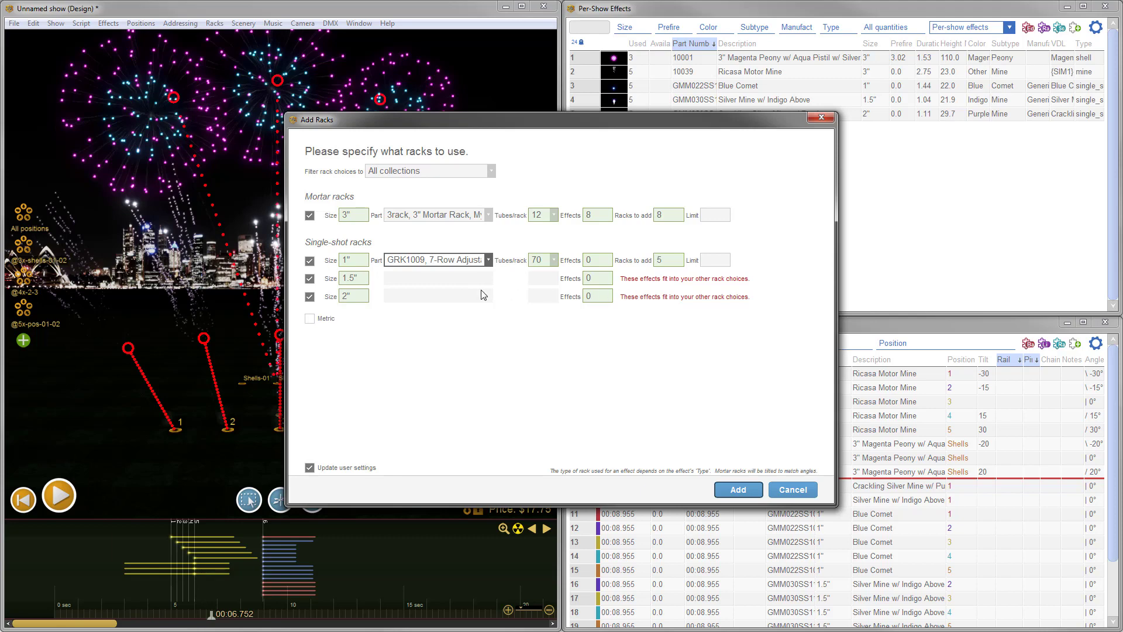
left_click(488, 260)
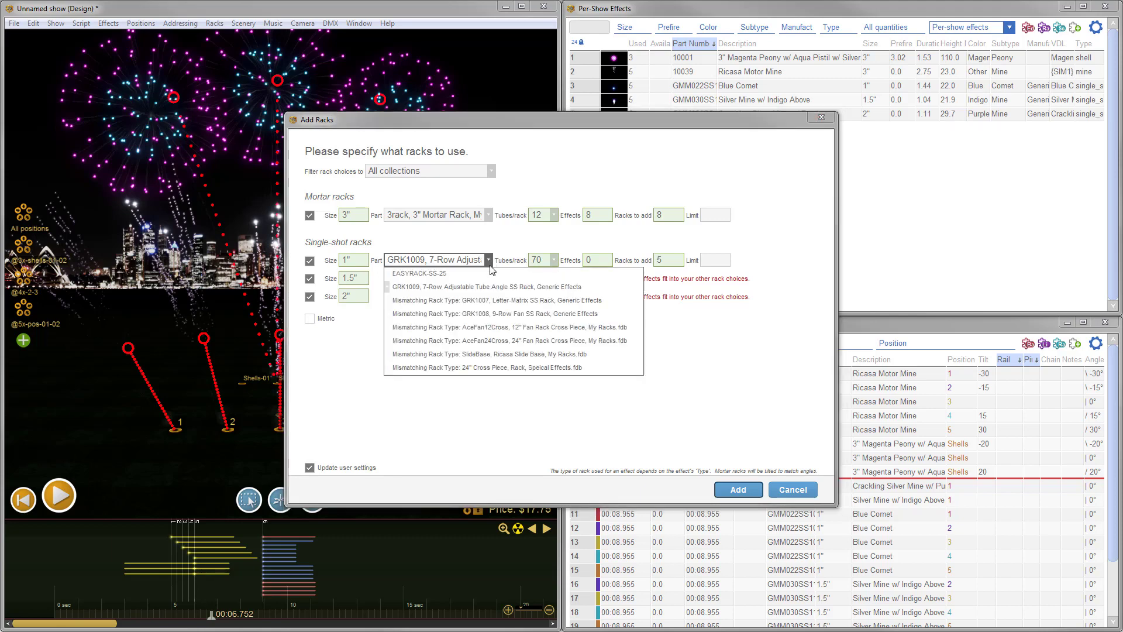
left_click(422, 273)
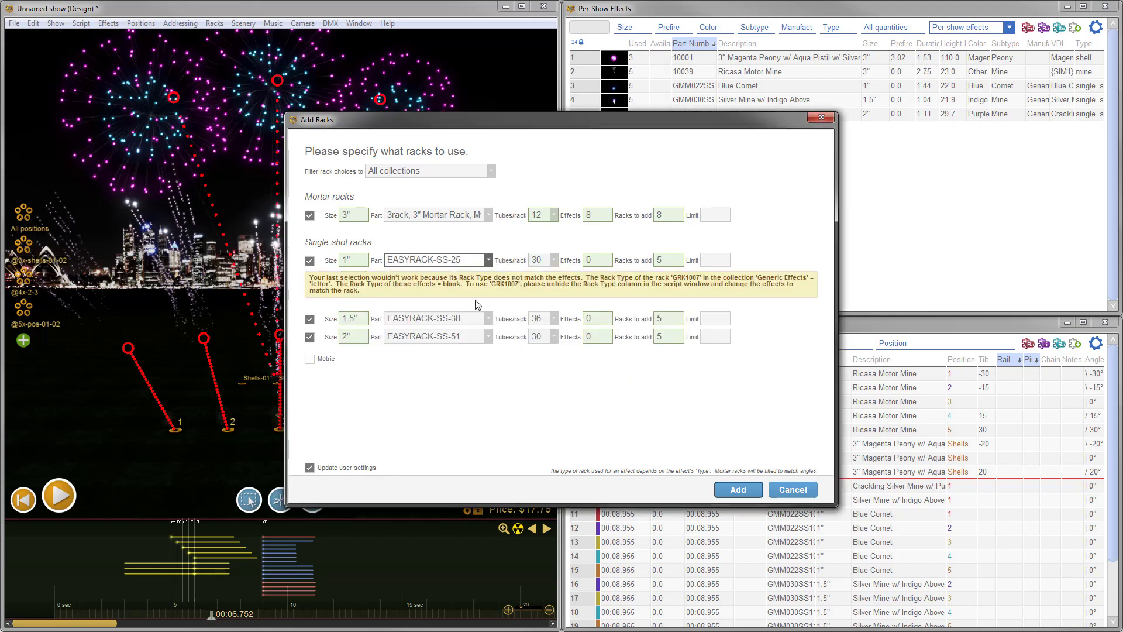
mouse_move(633, 300)
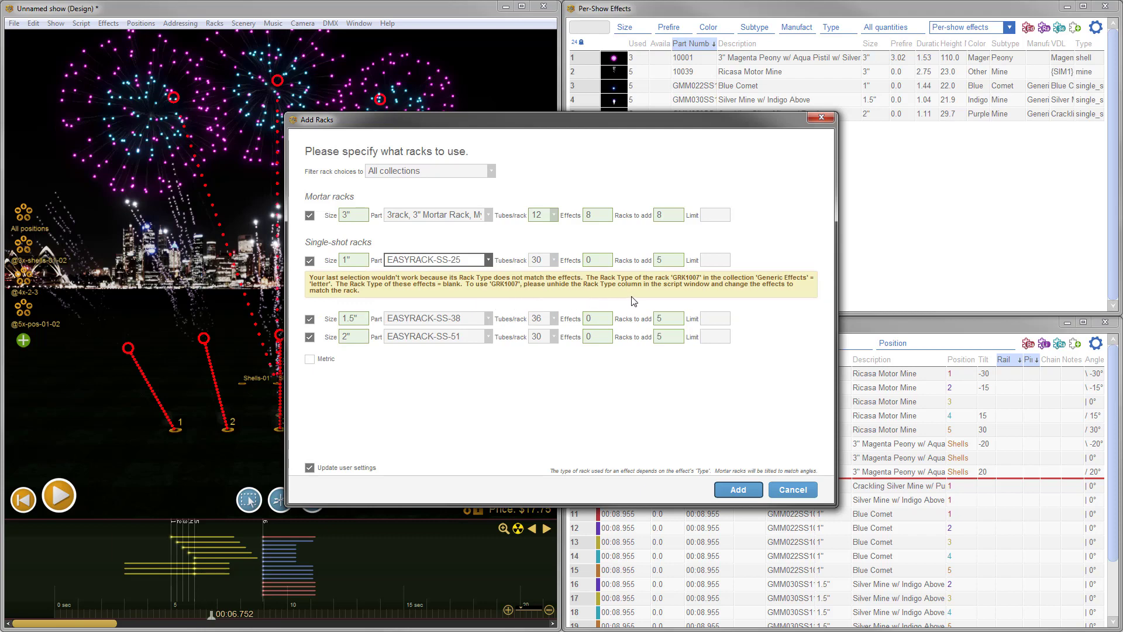
mouse_move(636, 301)
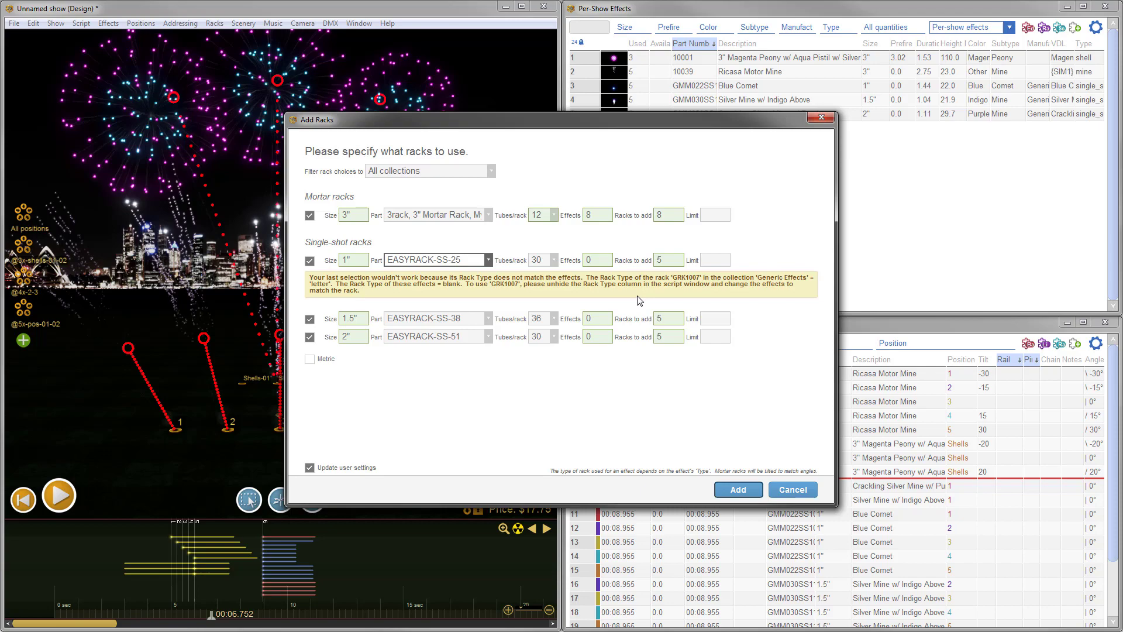
- Cancel Add Racks and start File > Create photo or video > Create photo
left_click(738, 489)
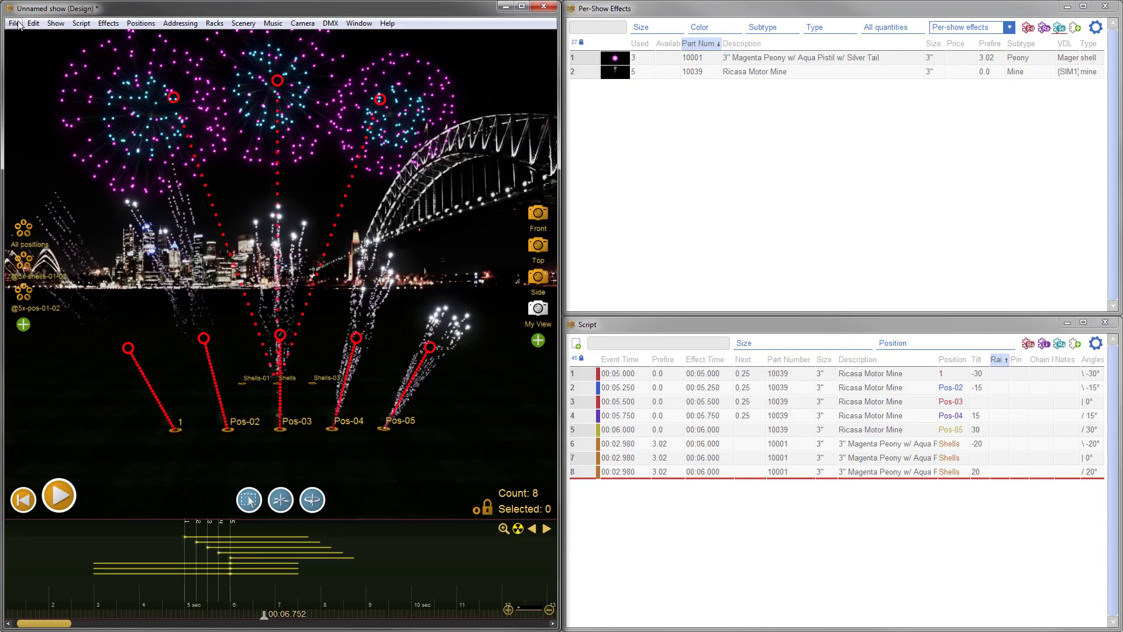
left_click(13, 24)
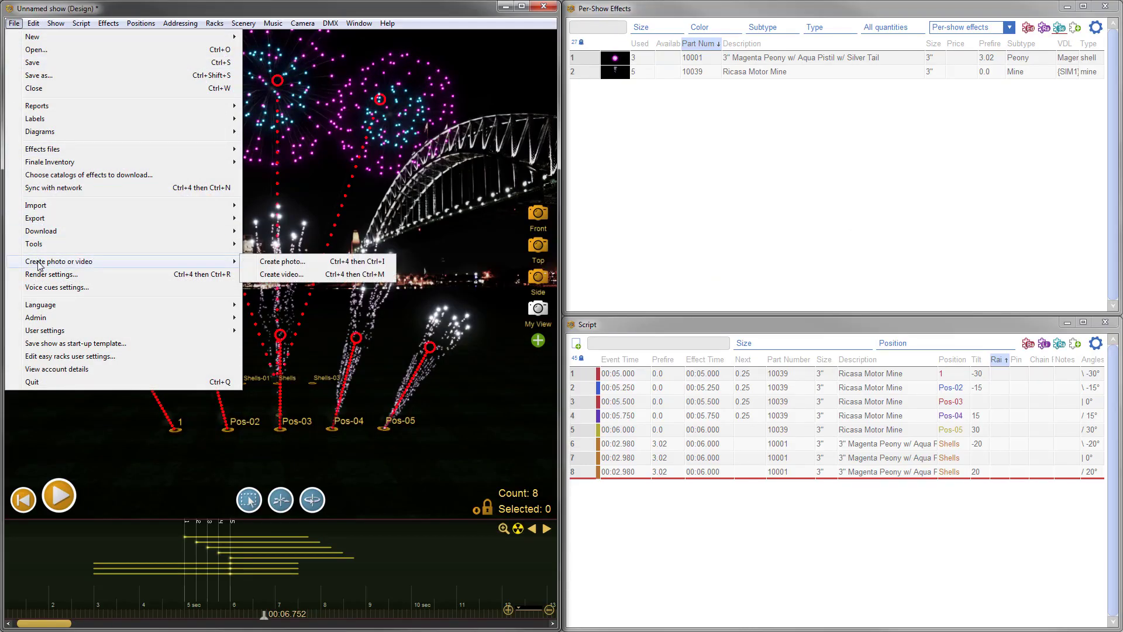
left_click(282, 261)
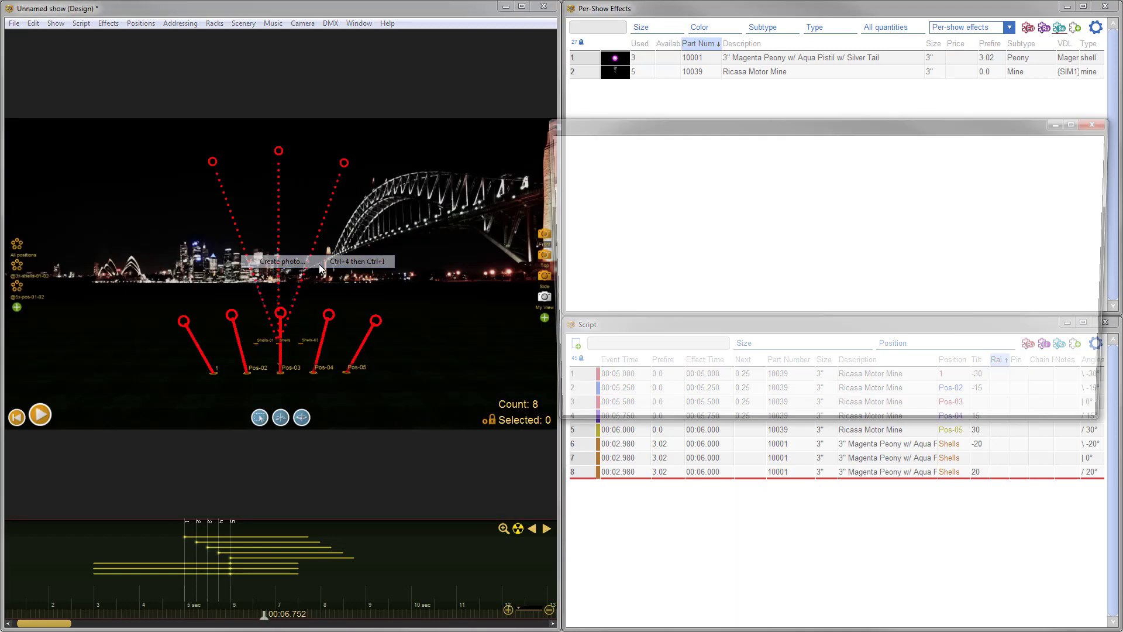
left_click(282, 260)
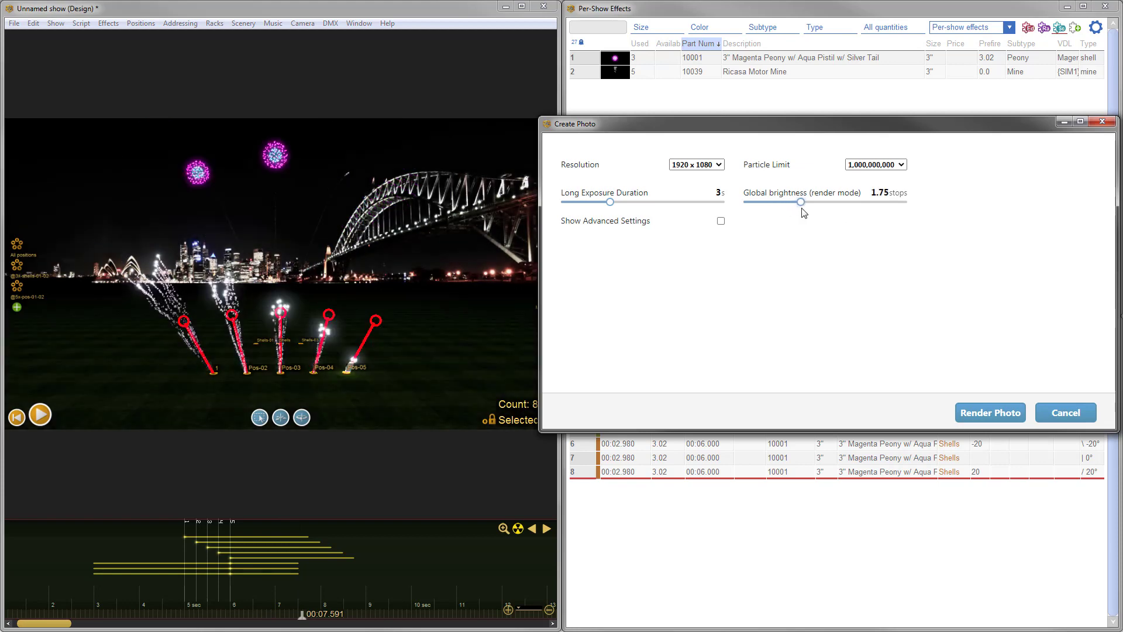
- Show the advanced rendering settings and render the long-exposure photo of the show
left_click(720, 221)
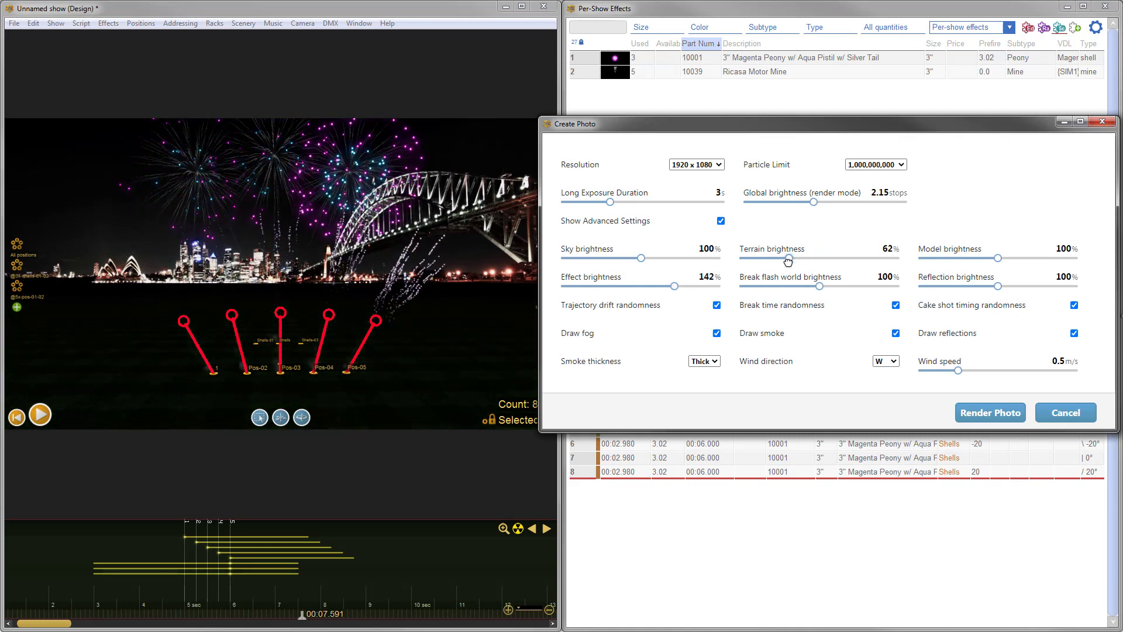
left_click(990, 412)
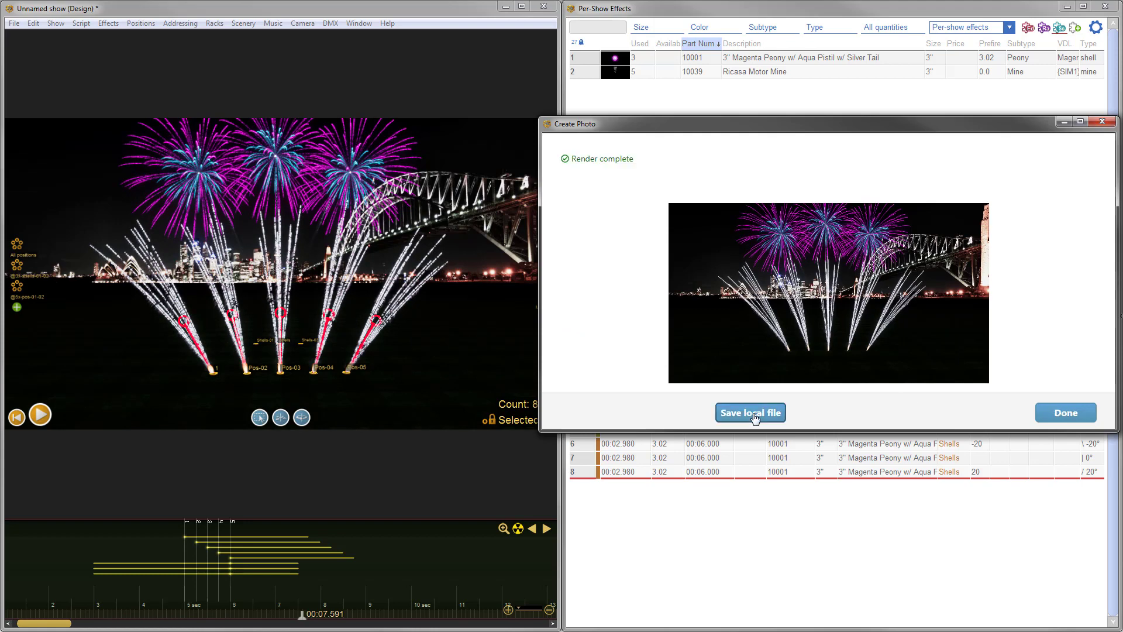
- Save the rendered long-exposure photo locally as a PNG file
left_click(750, 413)
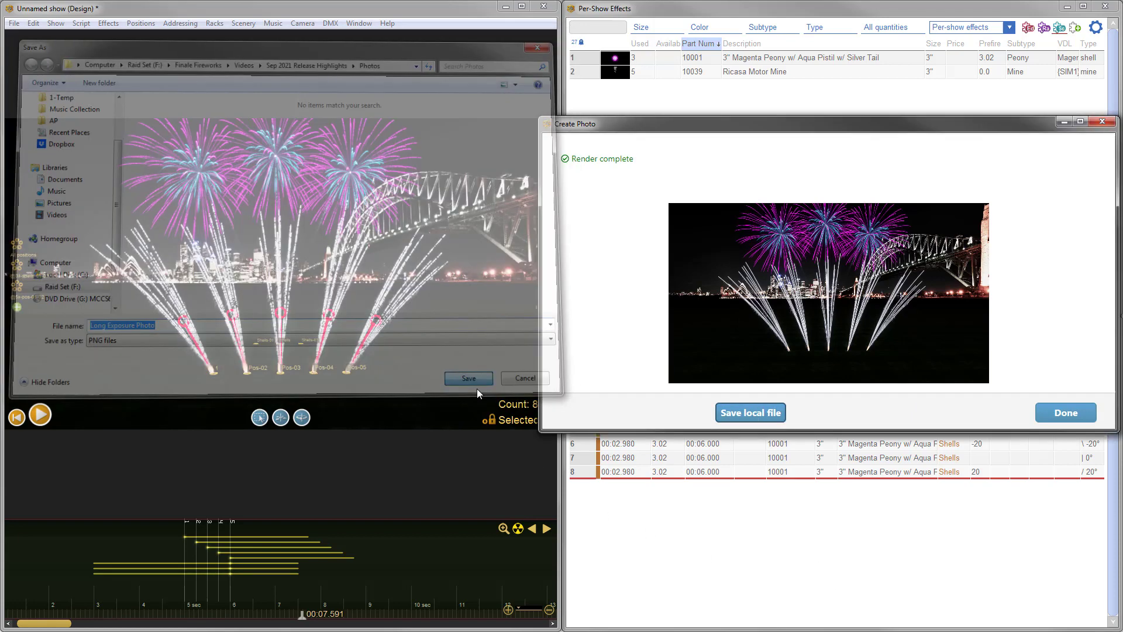
left_click(467, 378)
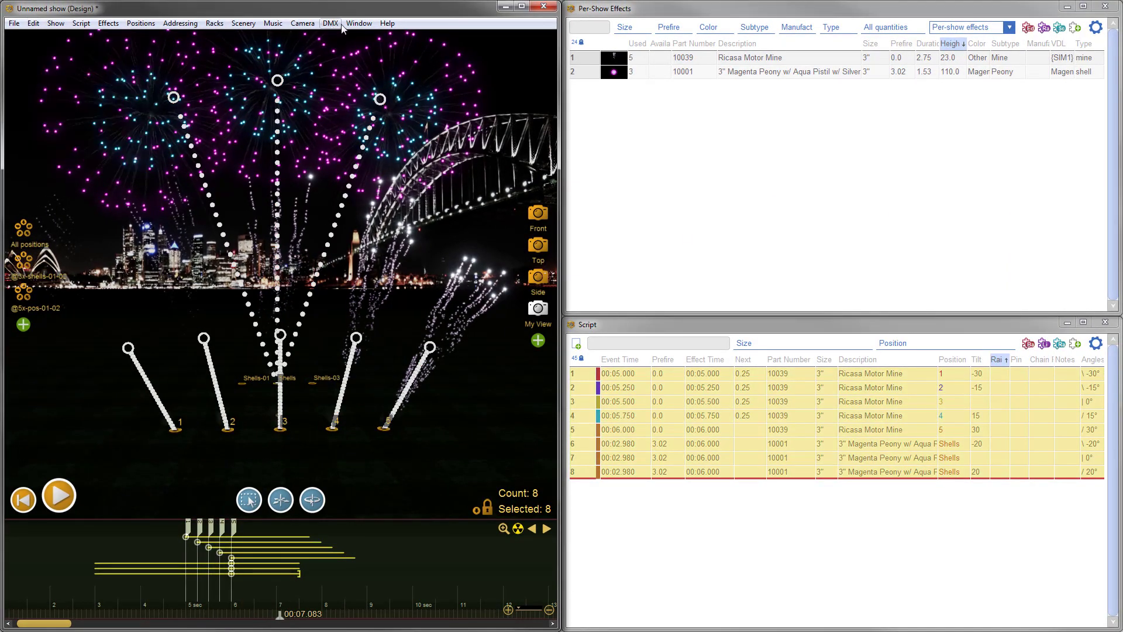
- Switch to the other Unnamed show, copy-paste the Flame model, and play Very Long Flame from both
left_click(358, 23)
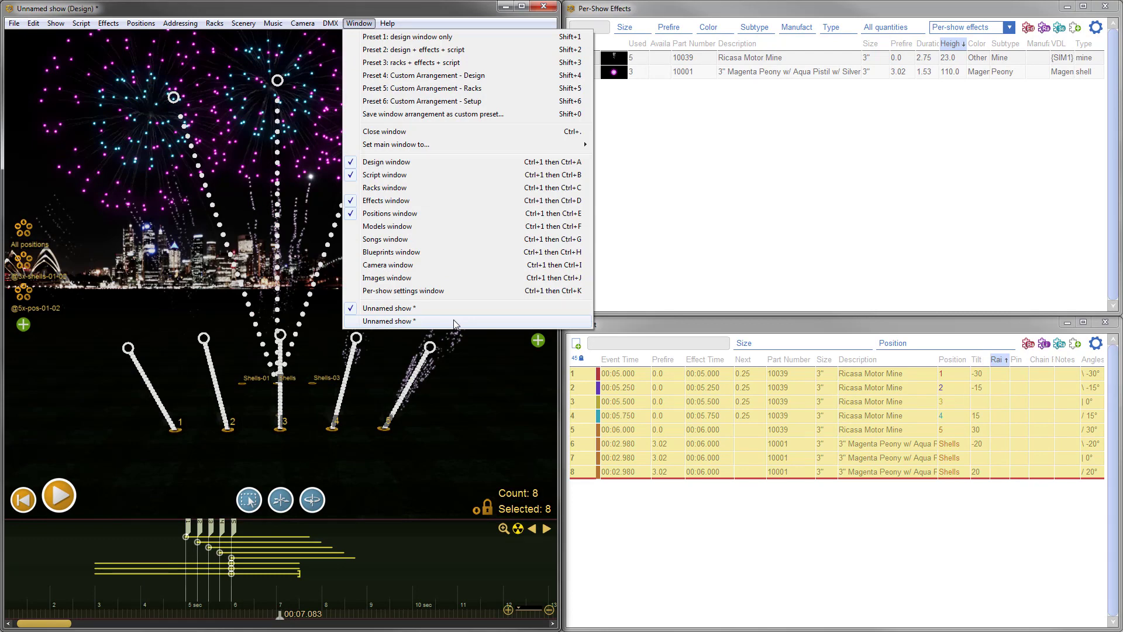
left_click(33, 23)
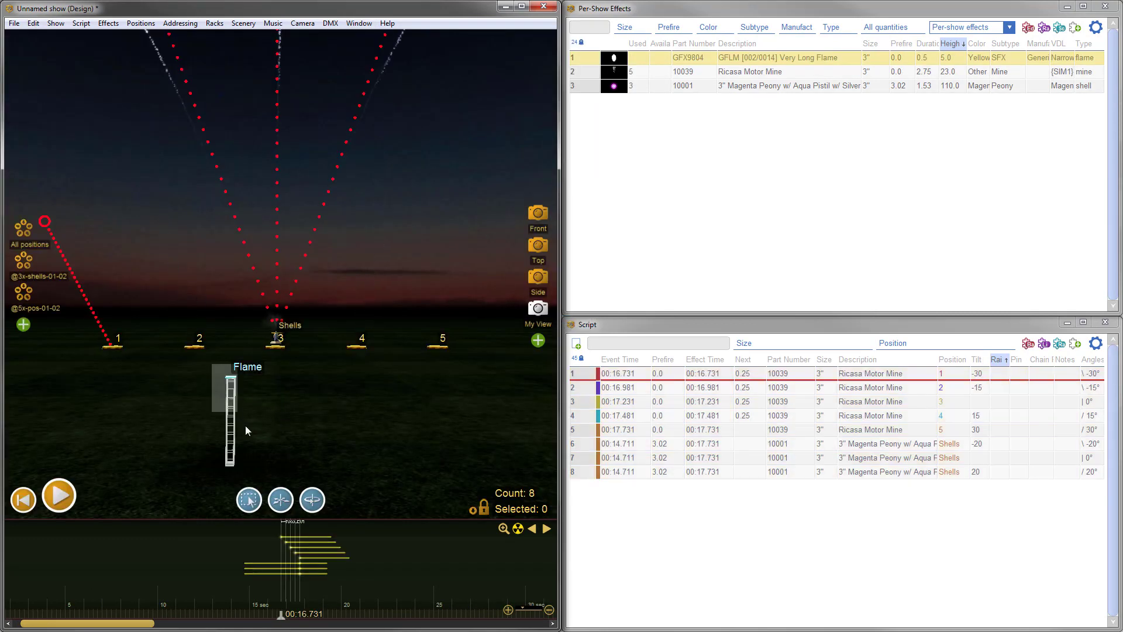
left_click(32, 23)
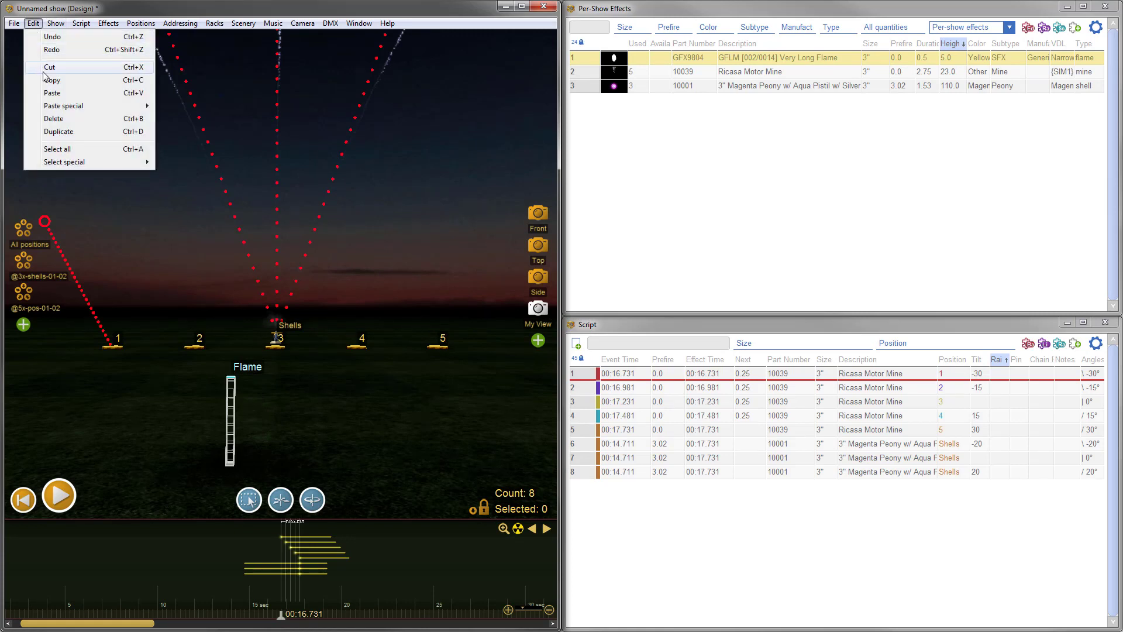
mouse_move(51, 49)
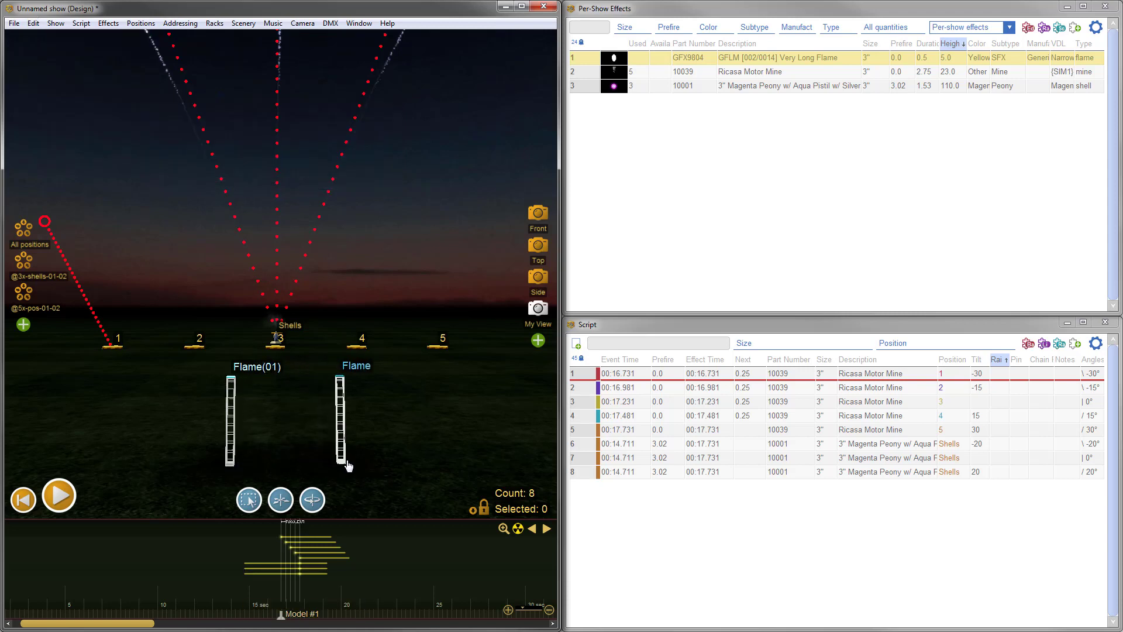
left_click(58, 495)
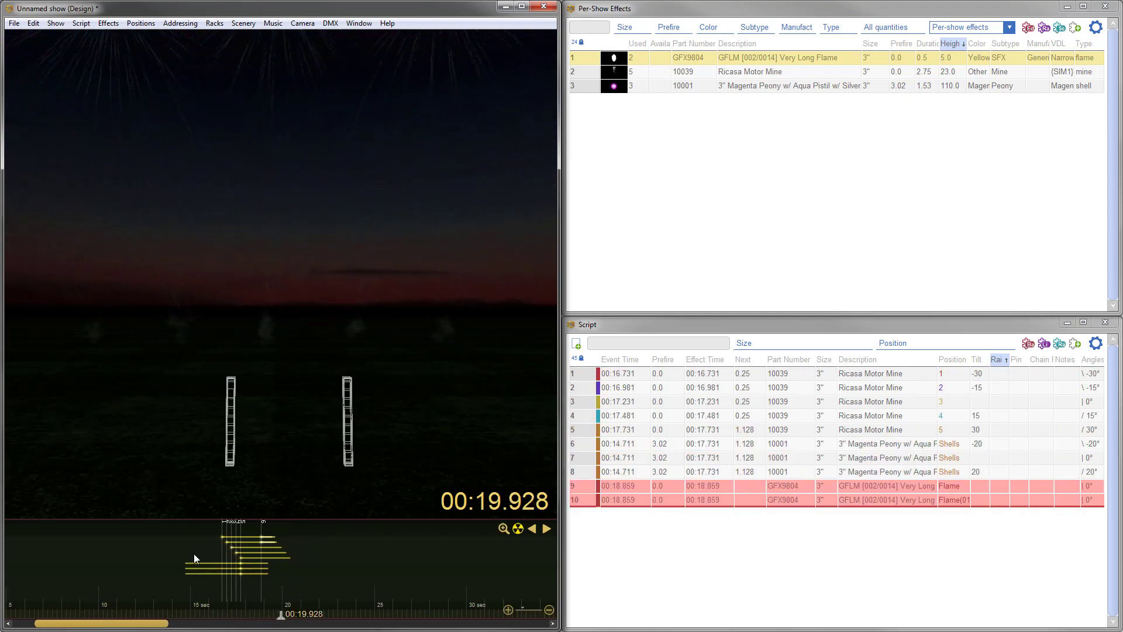
left_click(13, 24)
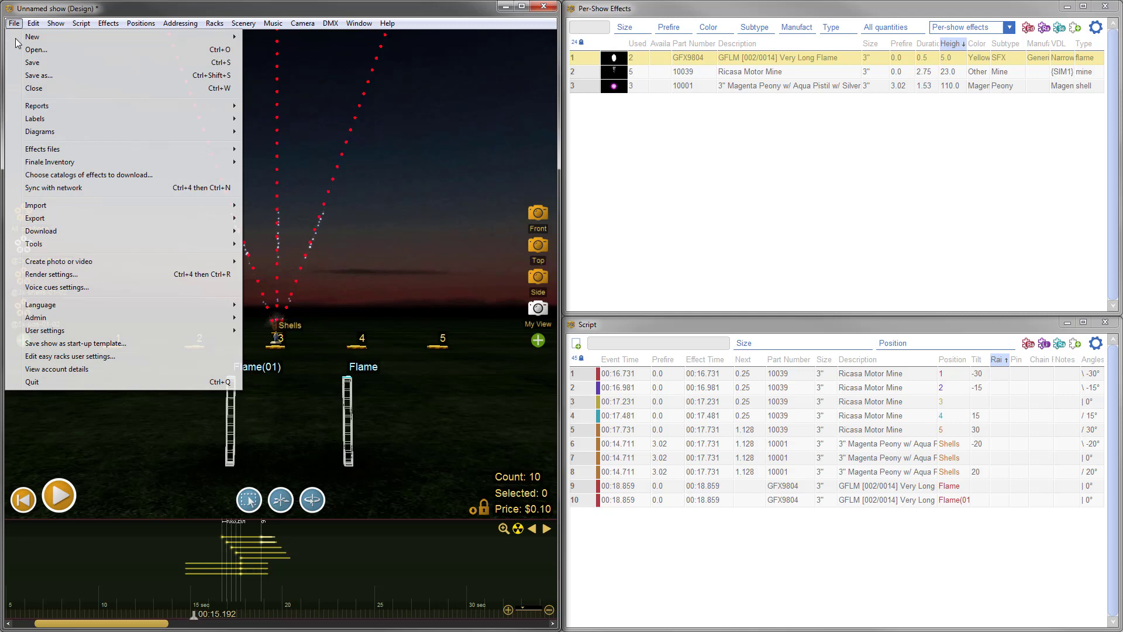
- Show the user settings list with the 'Pasted events include rail, pin, and rack addresses' option
left_click(43, 330)
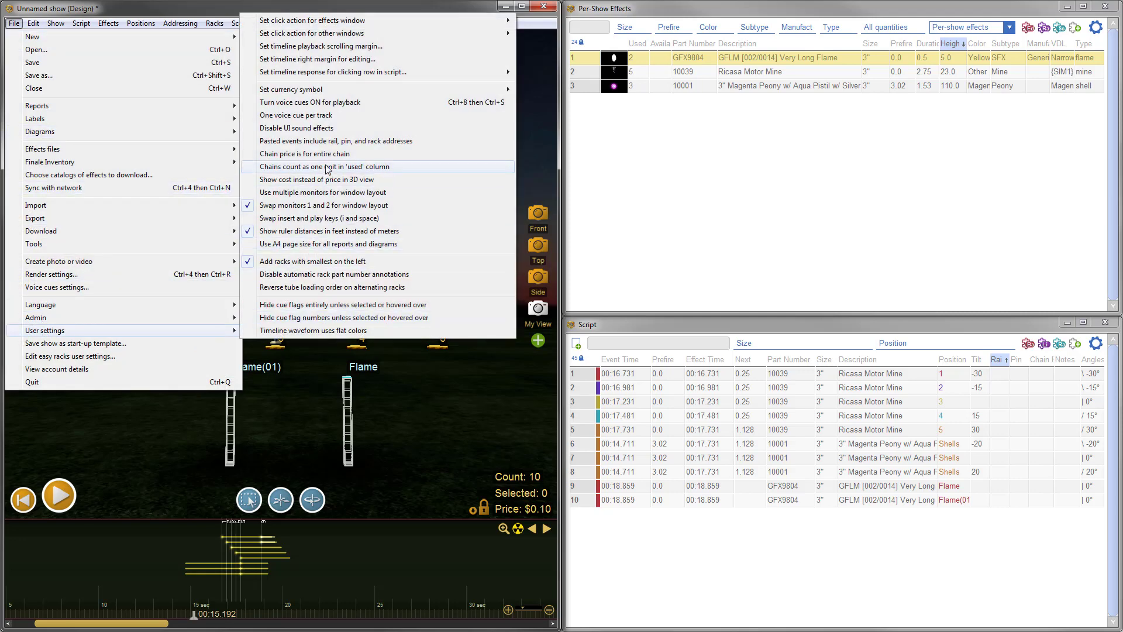
mouse_move(408, 141)
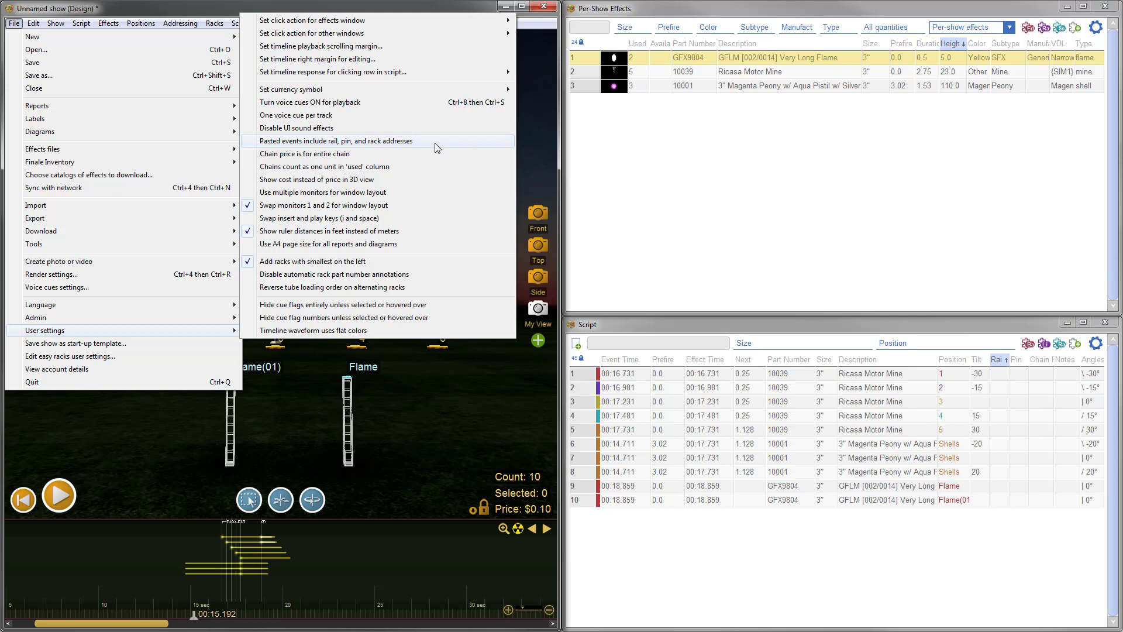
mouse_move(519, 148)
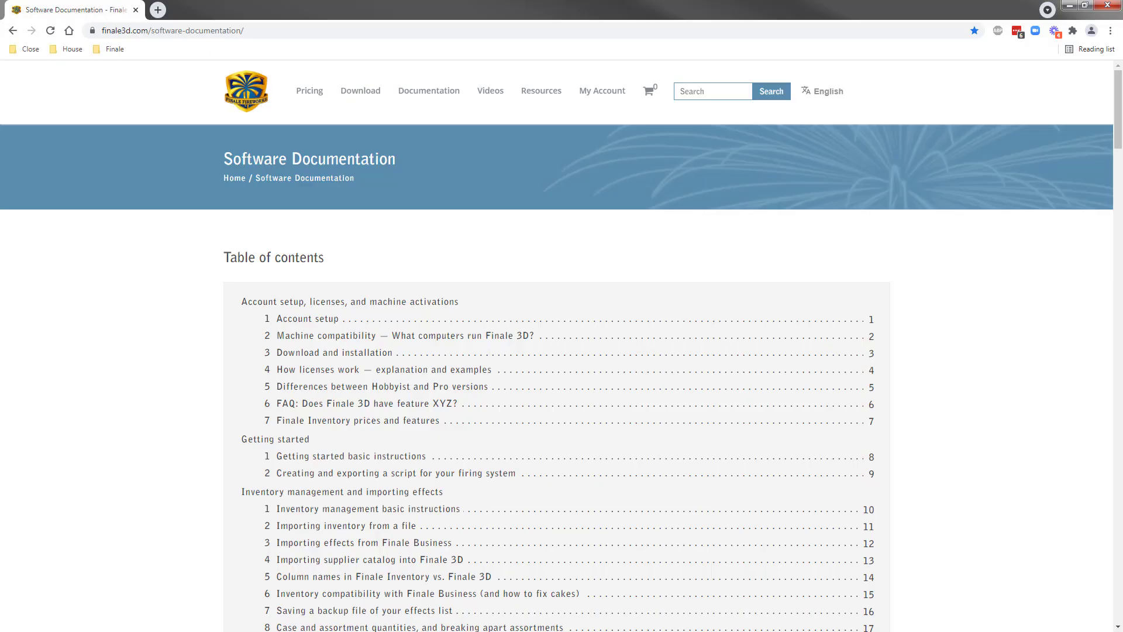
- Read the Fire Control G2 export instructions, then the Pyrodigy export page with its CSV format table
scroll("down", 3)
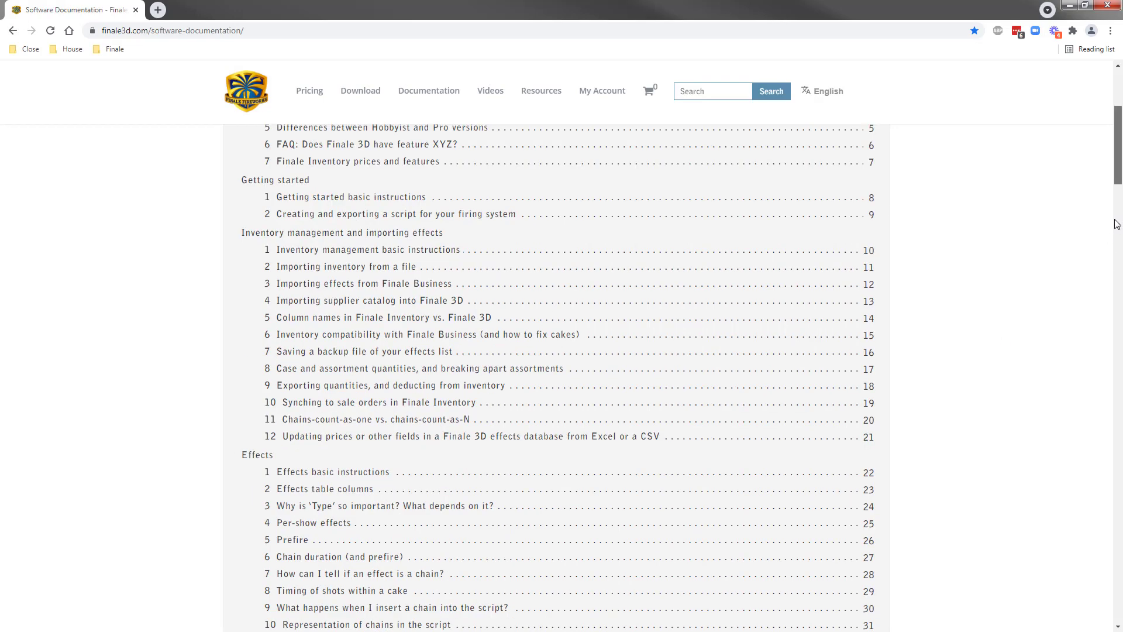
scroll("down", 3)
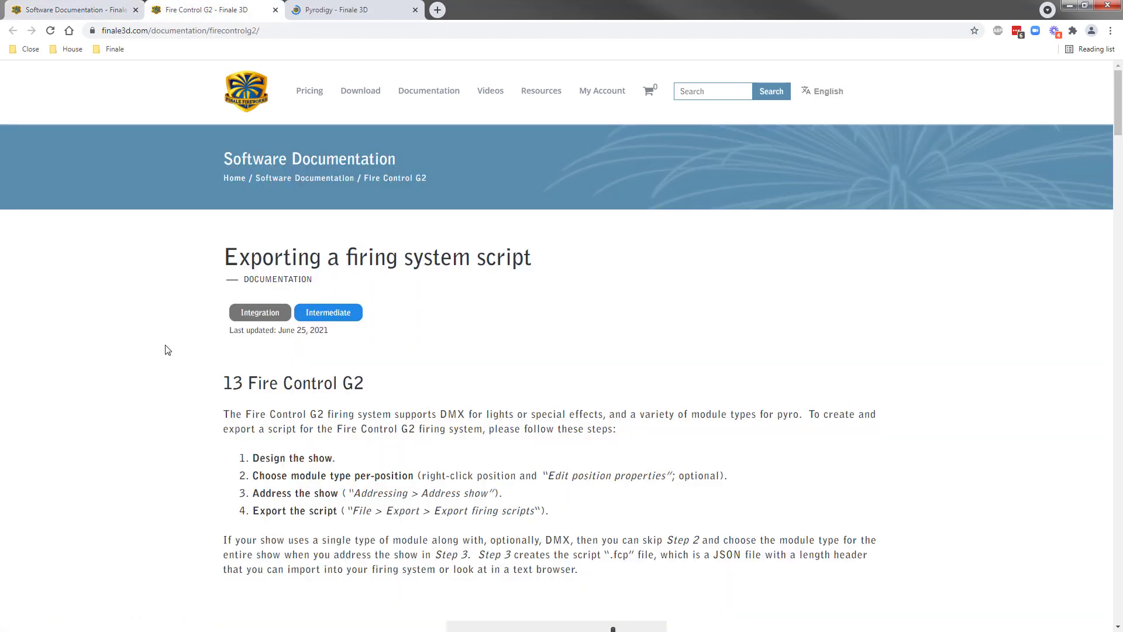
scroll("down", 3)
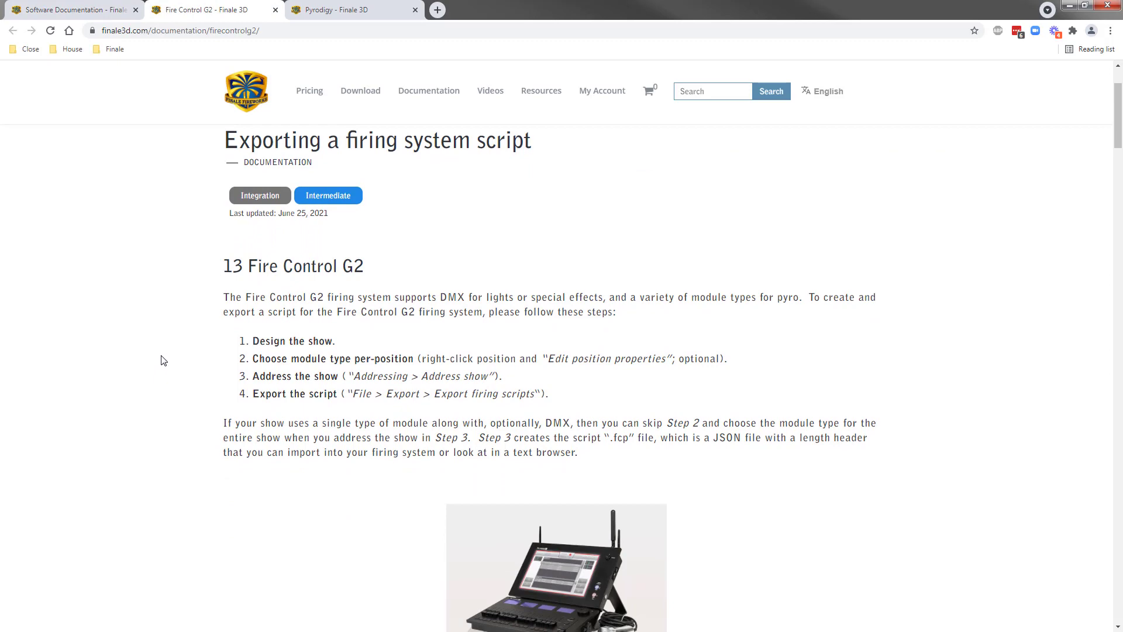
left_click(351, 11)
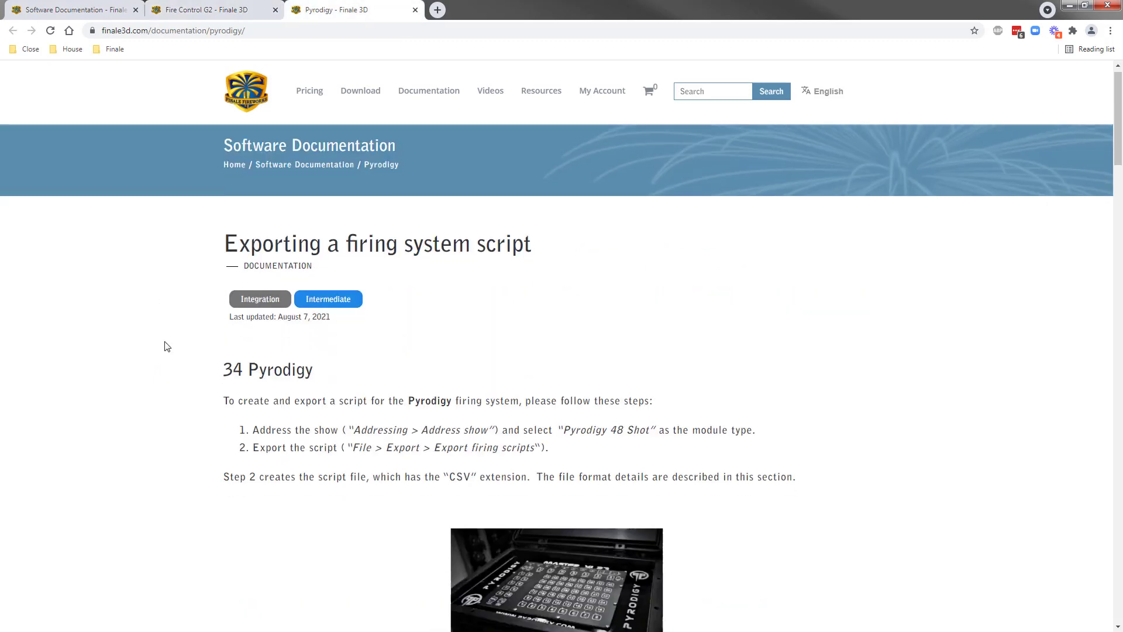
scroll("down", 3)
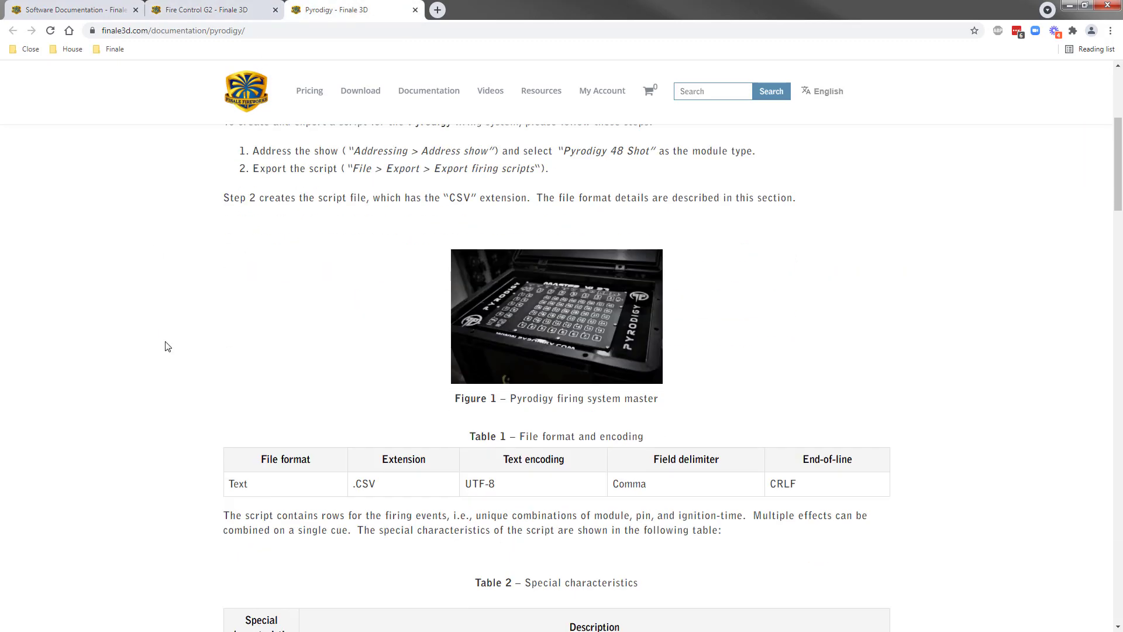